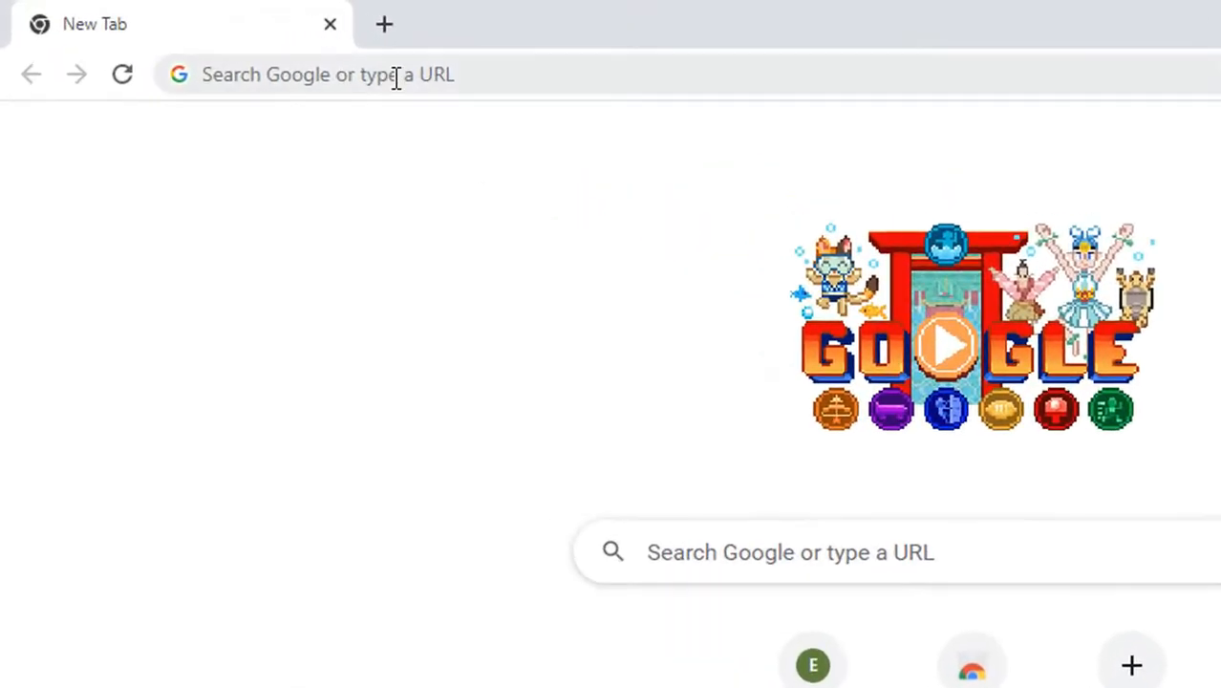
Go to edrawmax.com and start a Timelines drawing from General > Basic Diagram.
text(Edrawmax.com)
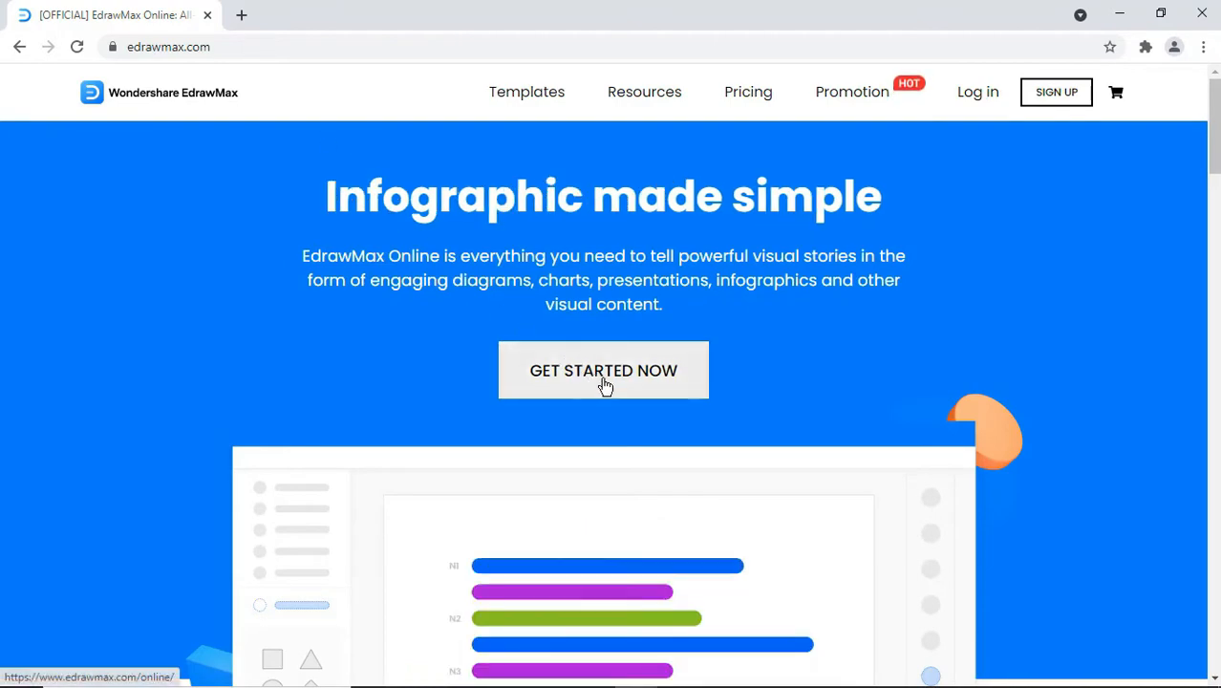
click(603, 370)
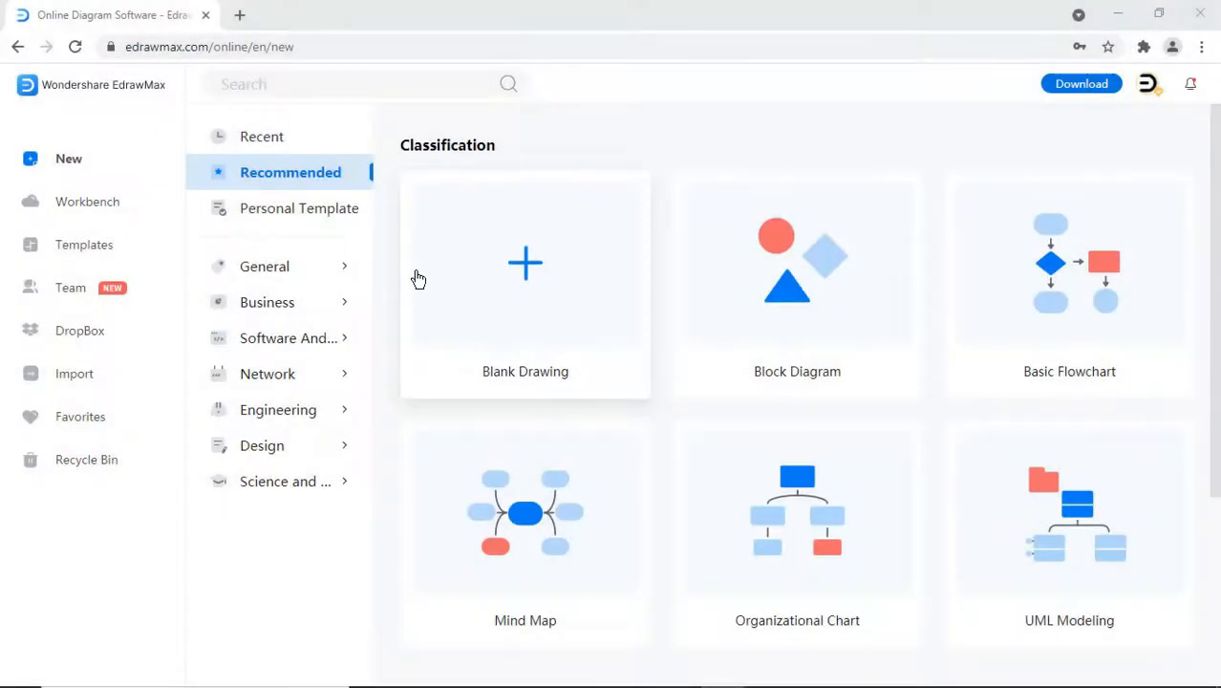
click(264, 266)
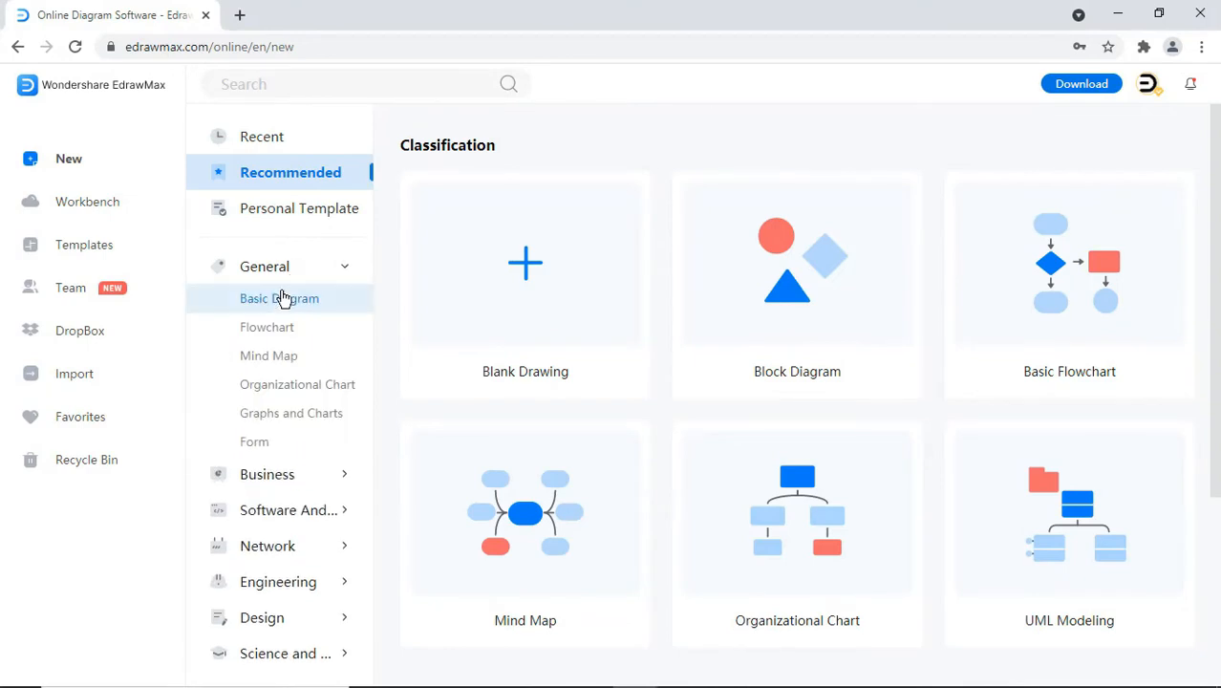
click(279, 298)
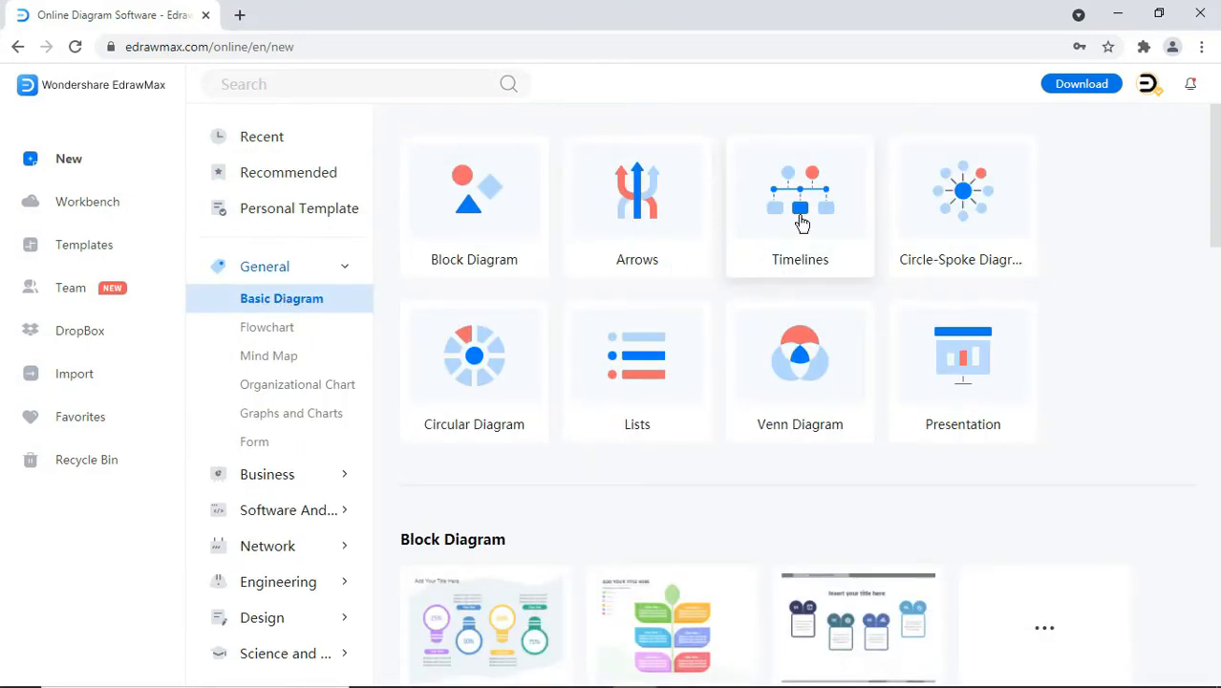
click(799, 201)
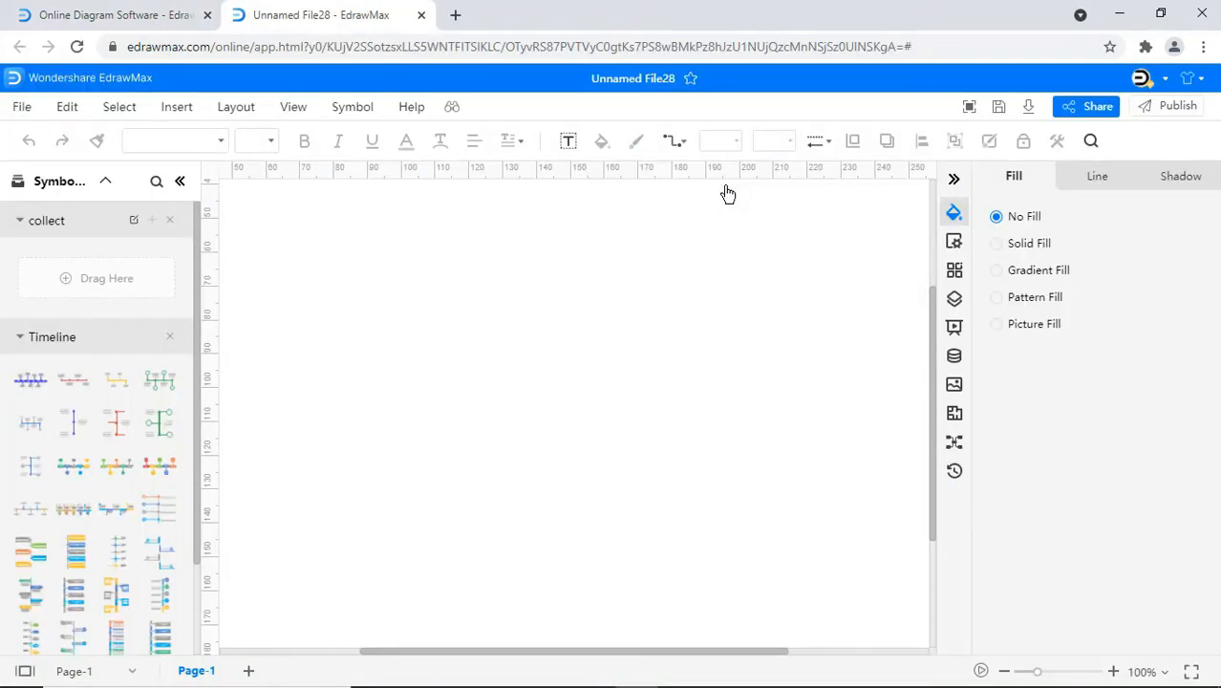
Insert a horizontal timeline and raise its milestone count to eight.
click(1010, 671)
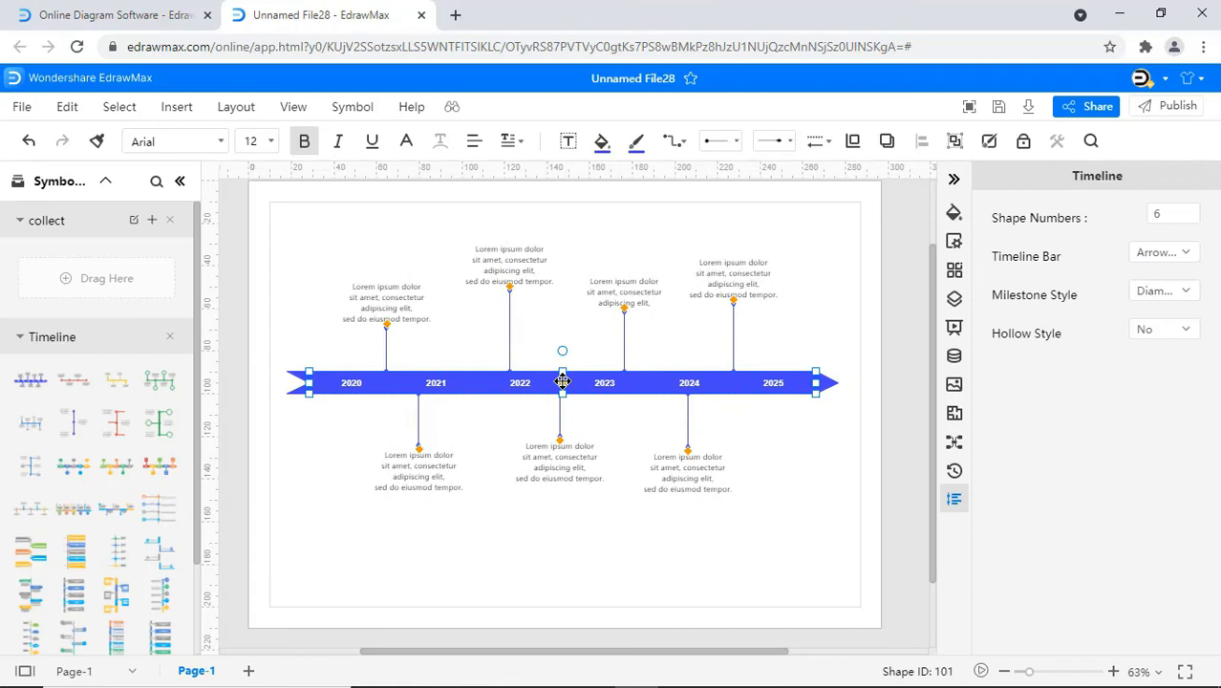
click(1184, 209)
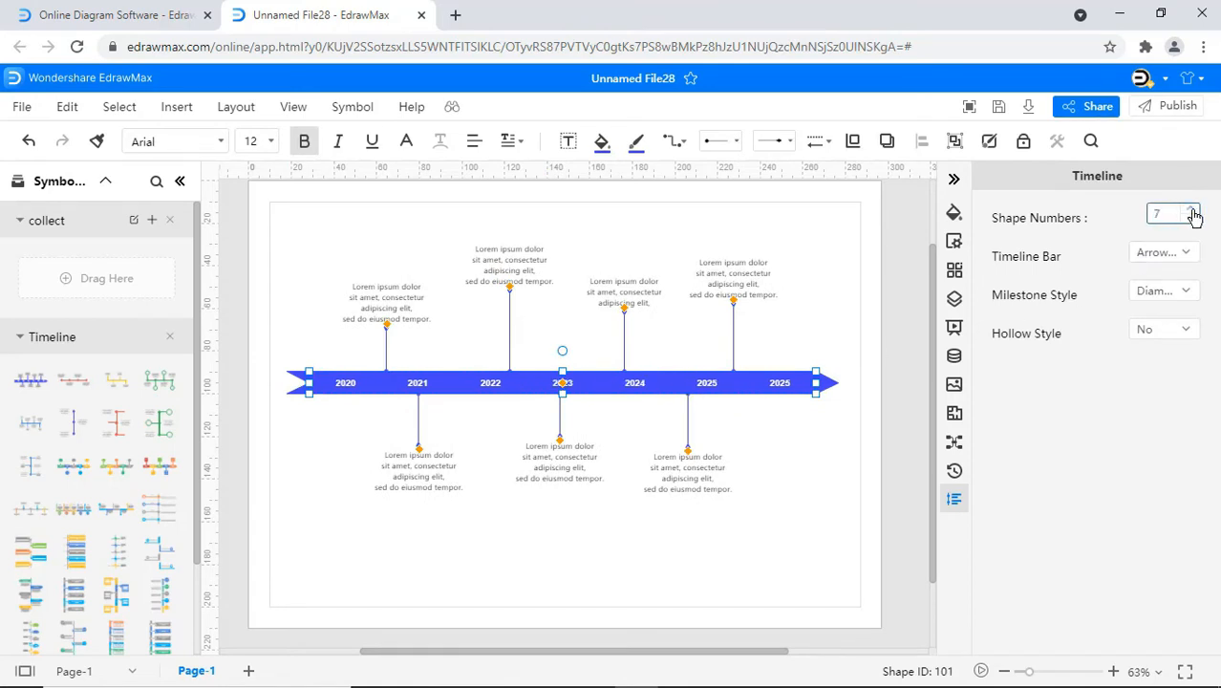
click(1192, 209)
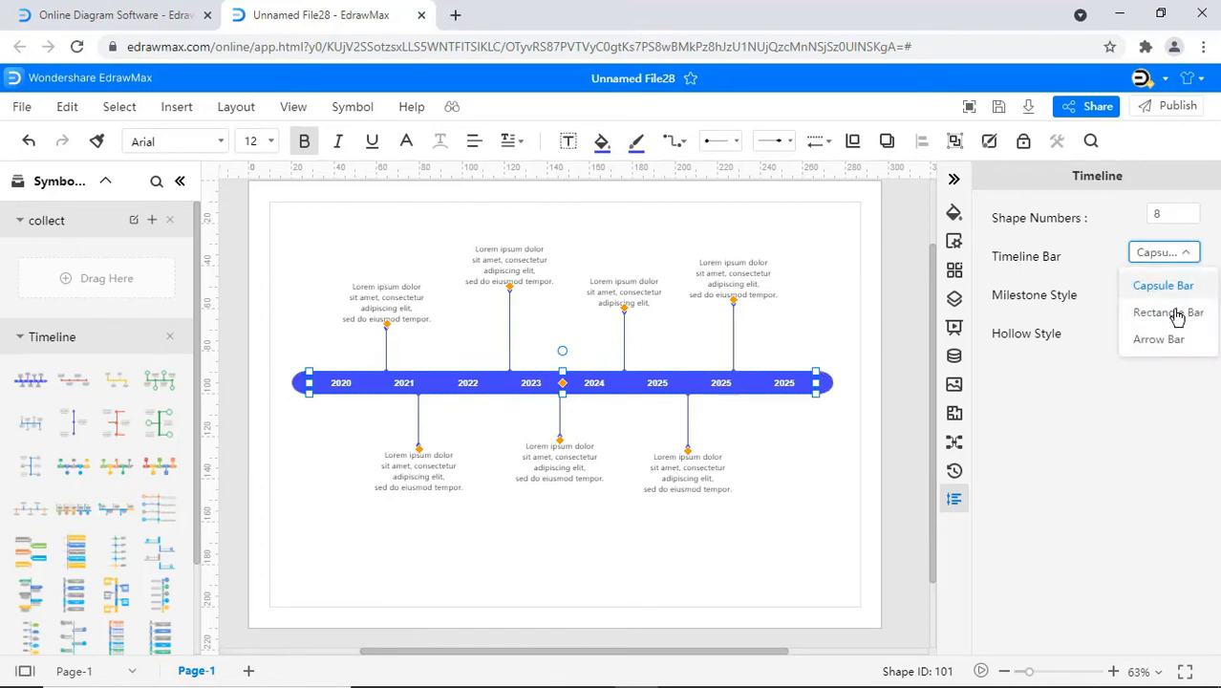
Set the timeline bar to Rectangle and the milestone style to 2 Sides Circle.
click(1170, 312)
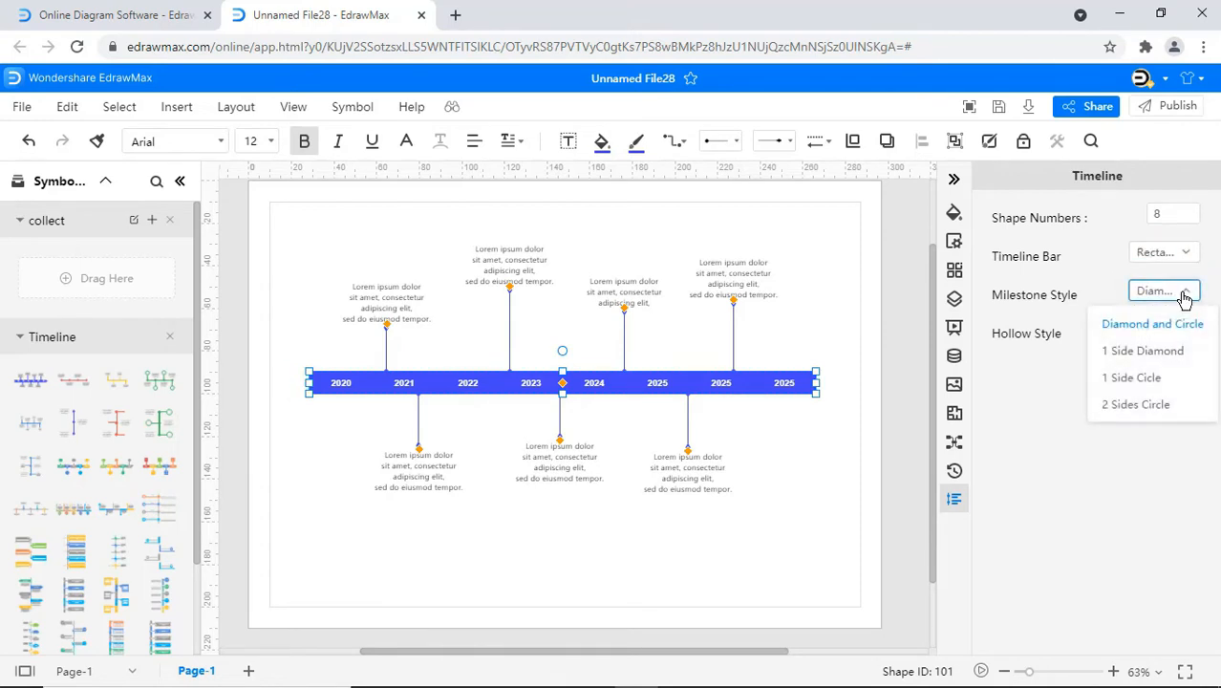
click(1142, 351)
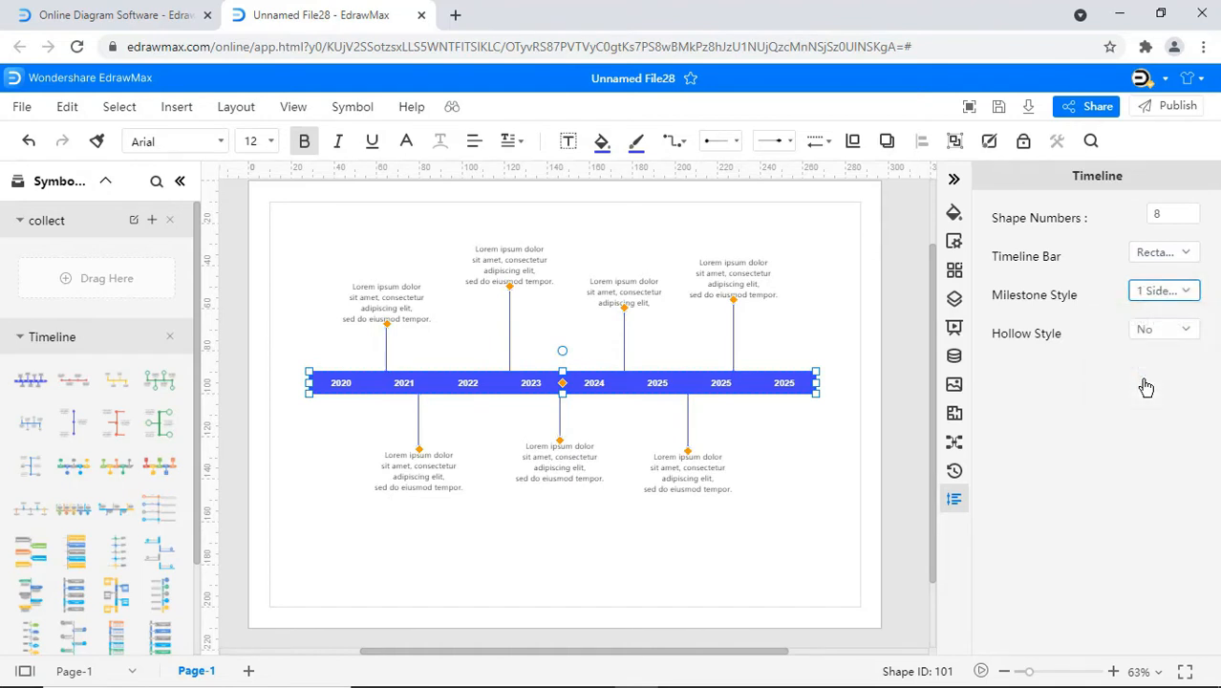
click(1163, 291)
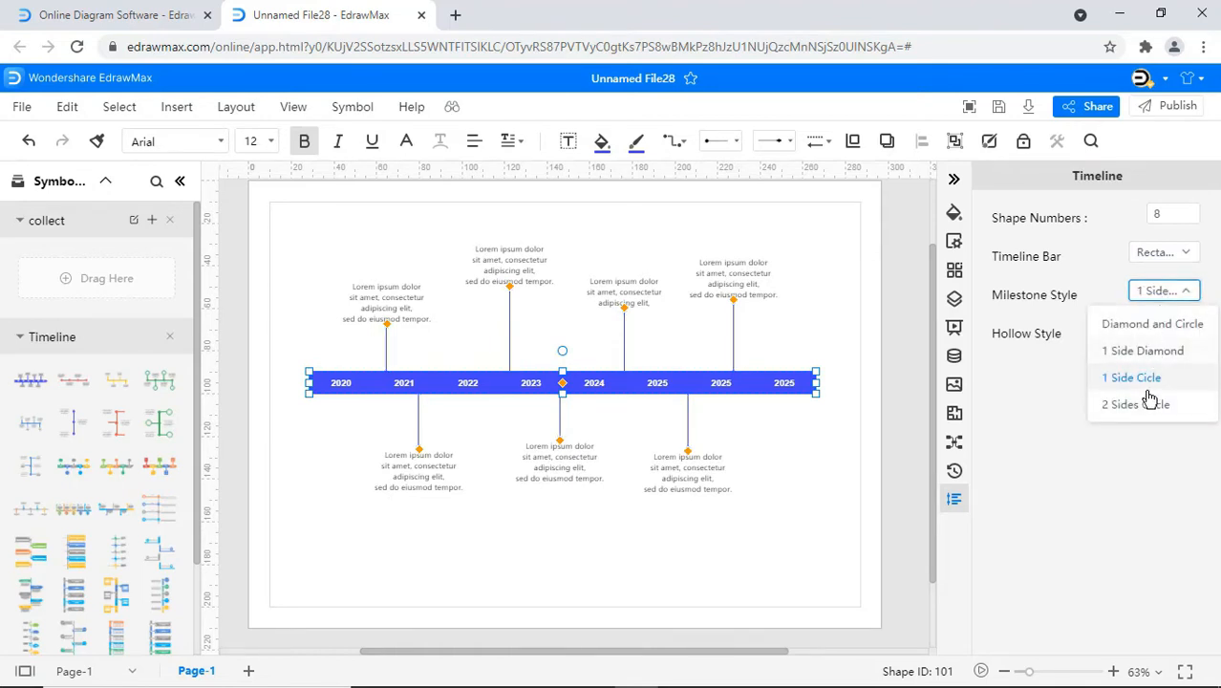
click(1135, 404)
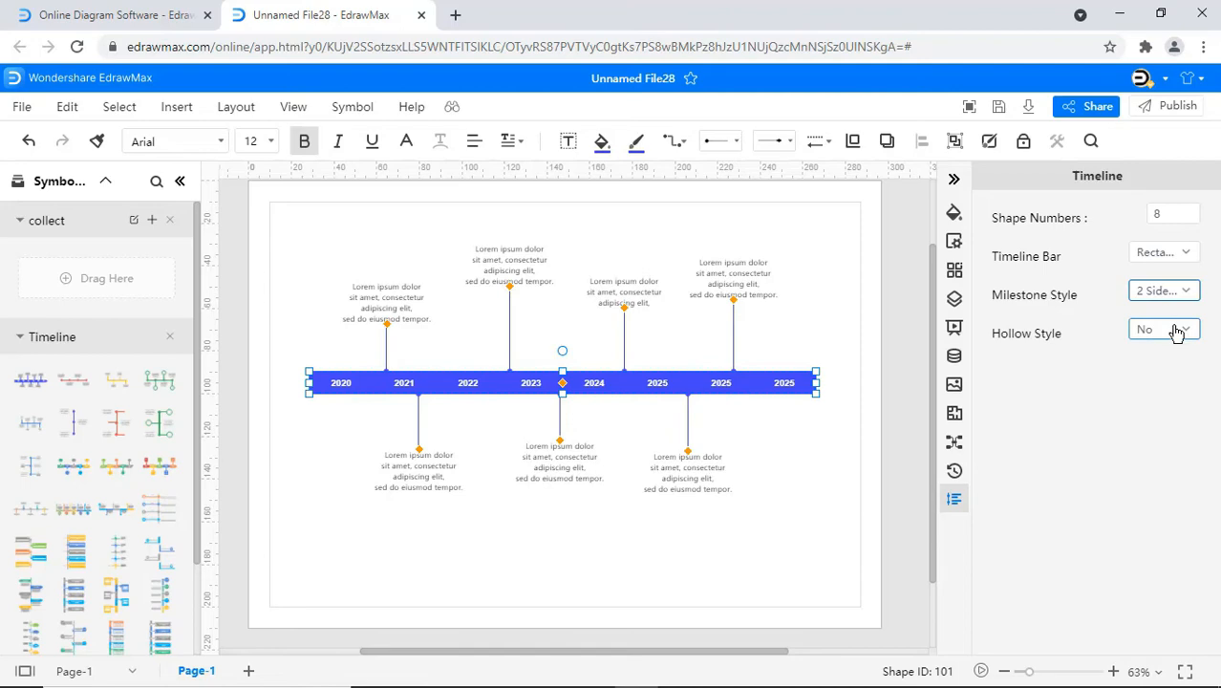
click(1177, 328)
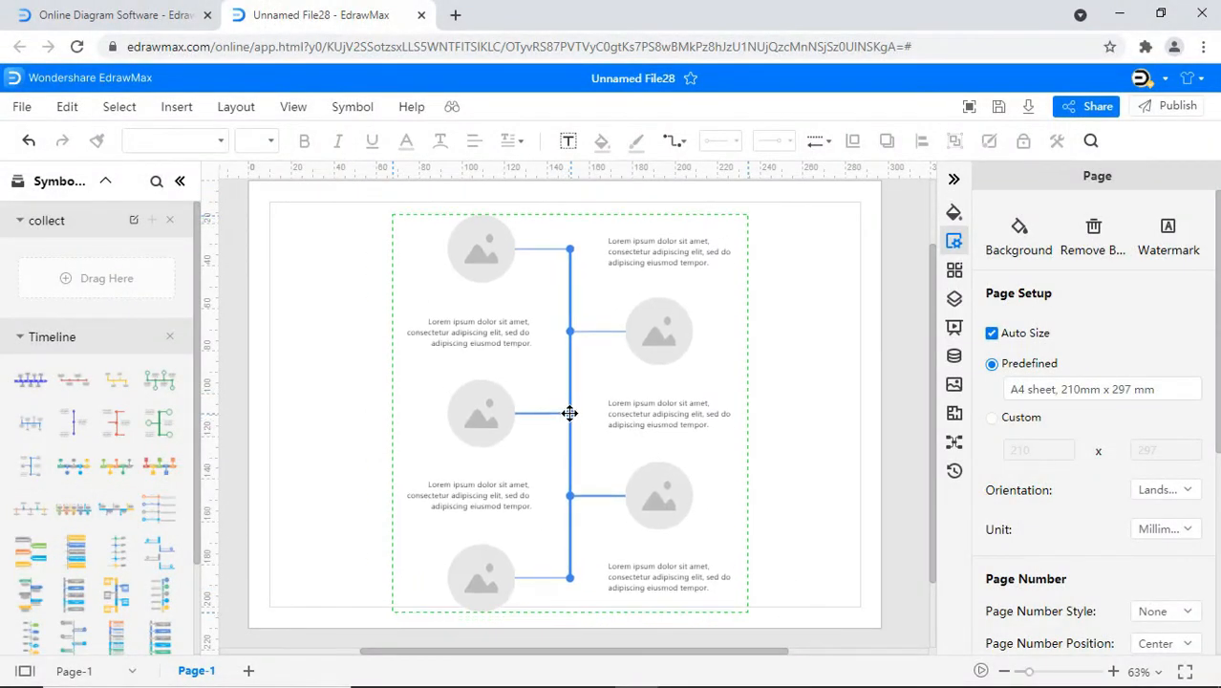
Make the timeline horizontal with large milestones, circle-ended milestone lines and adjusted line position.
click(569, 414)
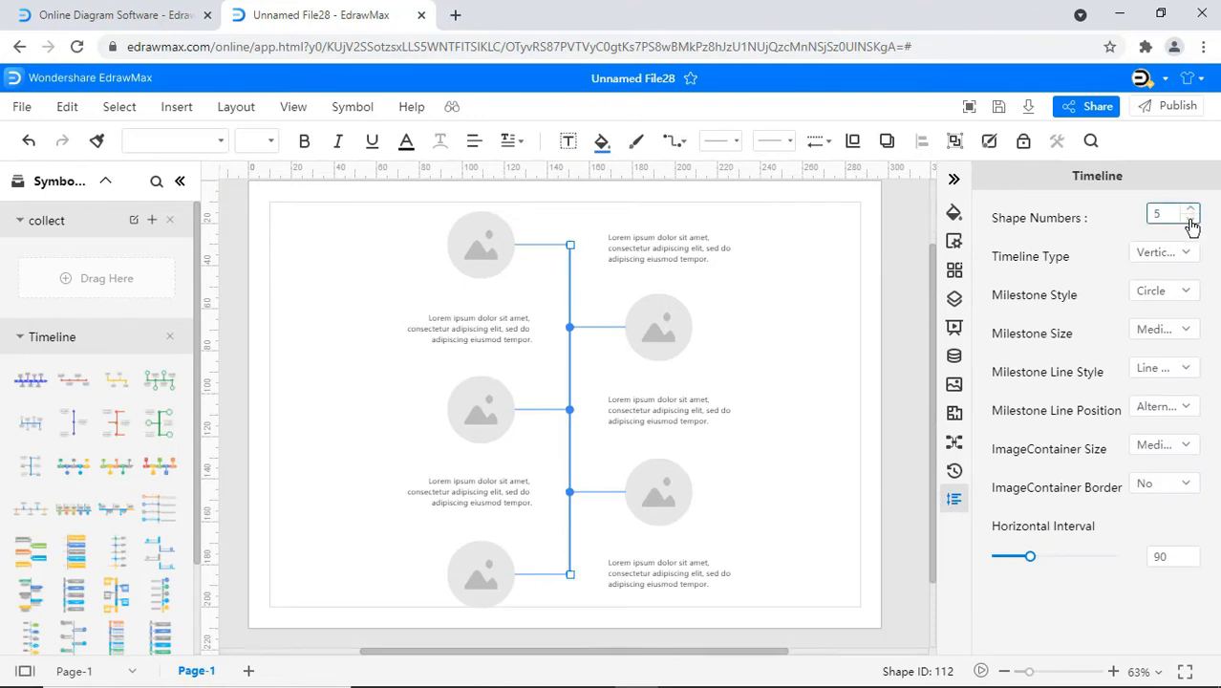
click(1163, 251)
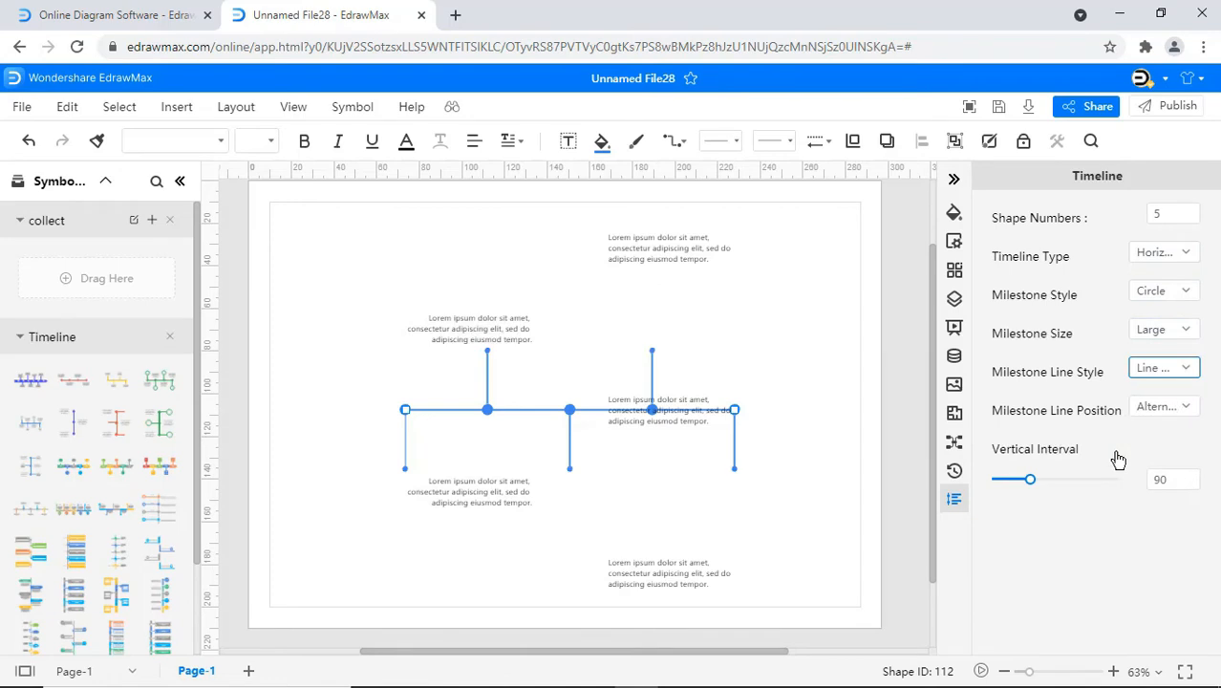
click(1162, 367)
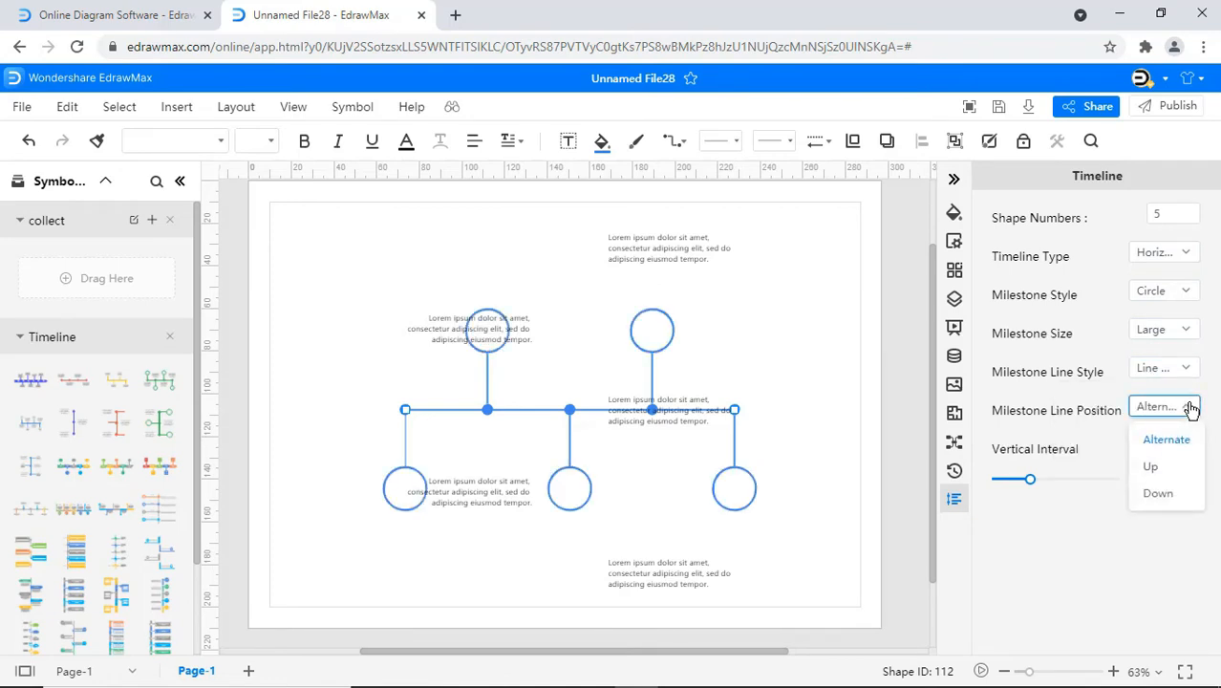
click(1157, 493)
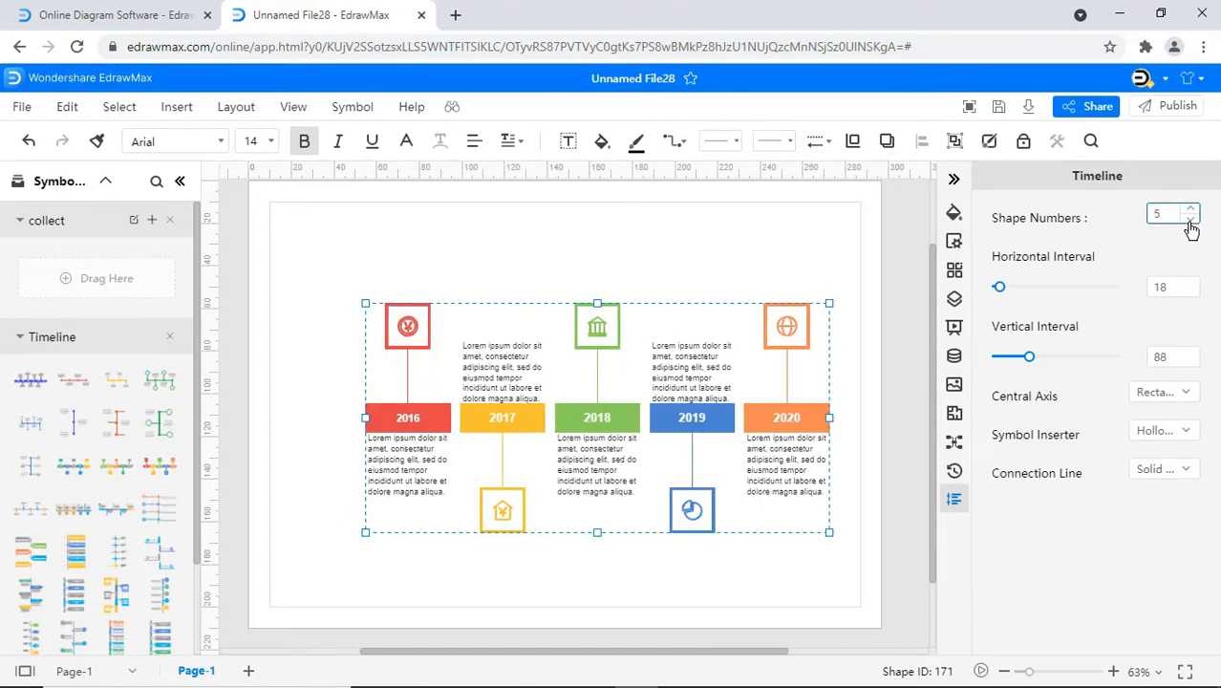
Adjust the timeline spacing, make the year blocks parallelograms, and change the connection line style.
drag(999, 287, 1014, 287)
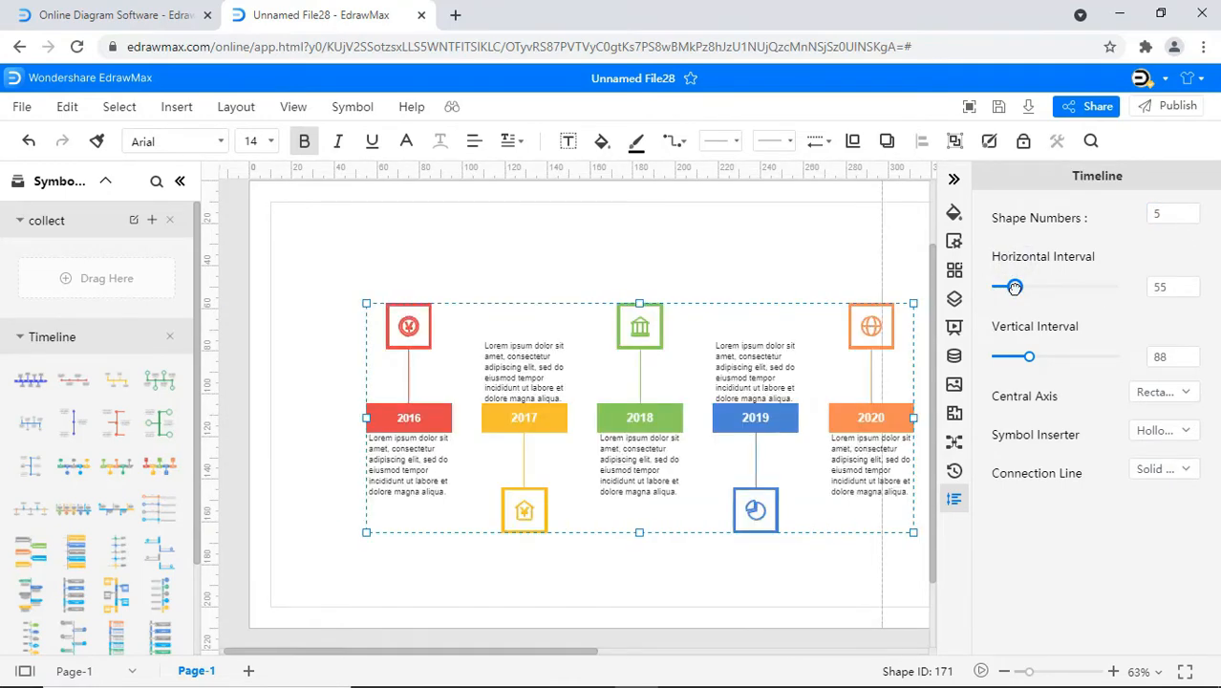
drag(1029, 356, 1016, 357)
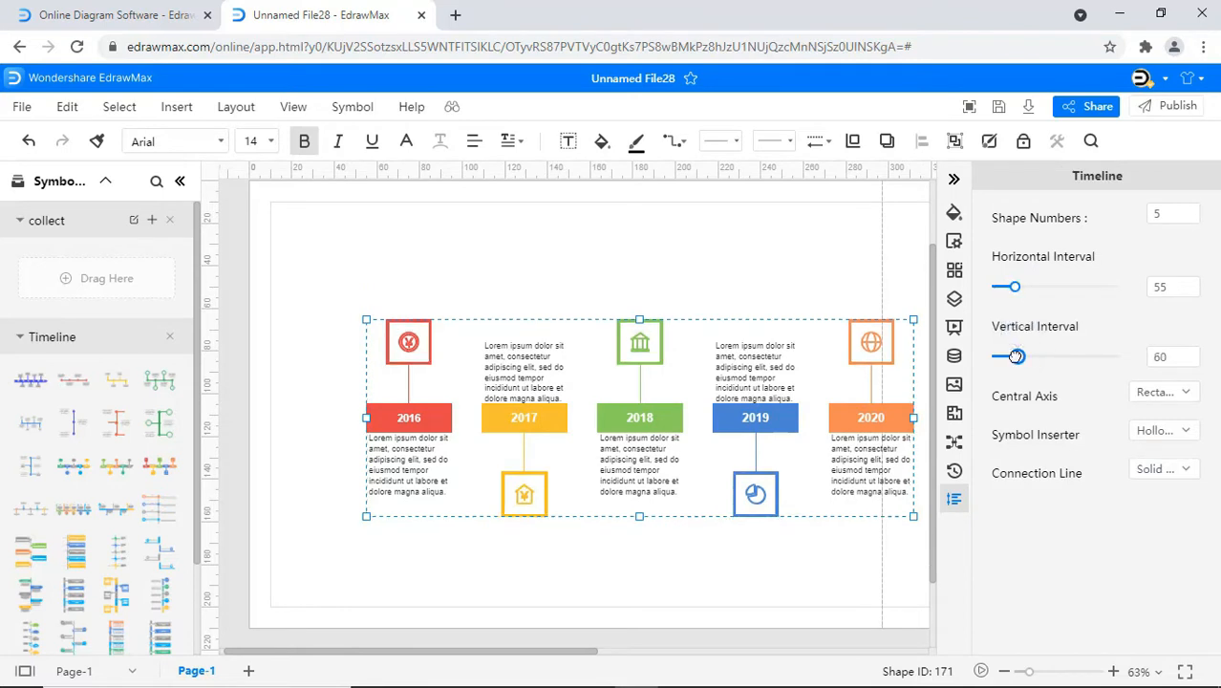
click(1164, 391)
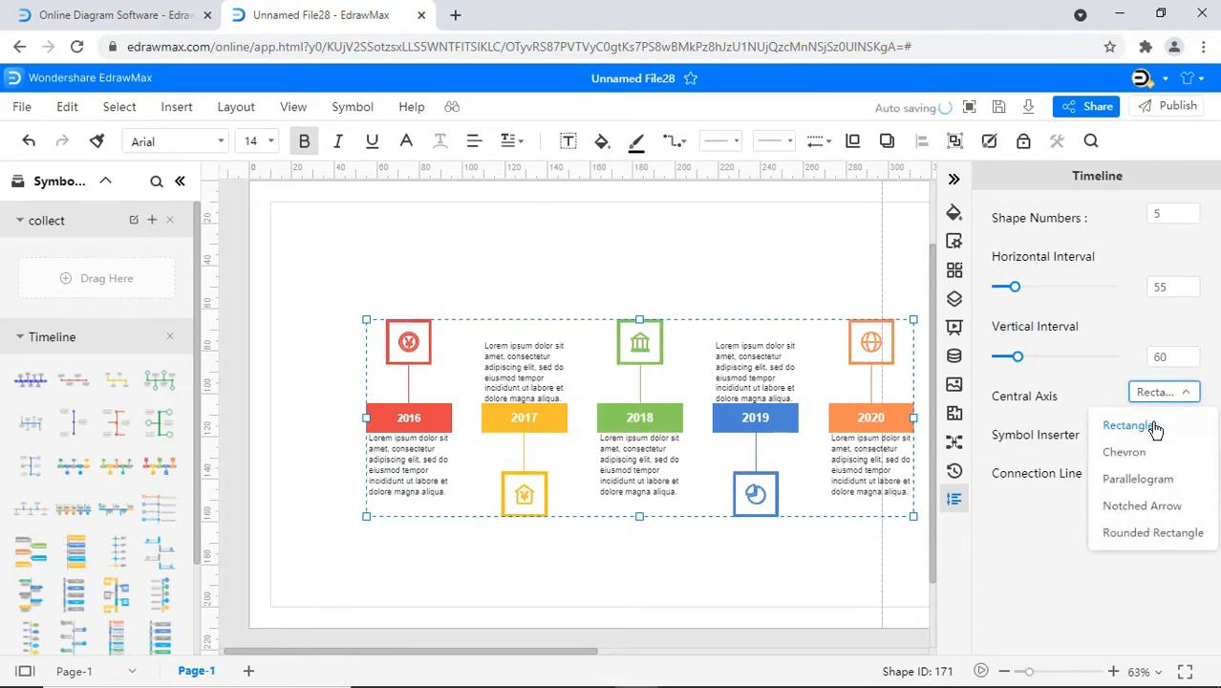
click(1137, 479)
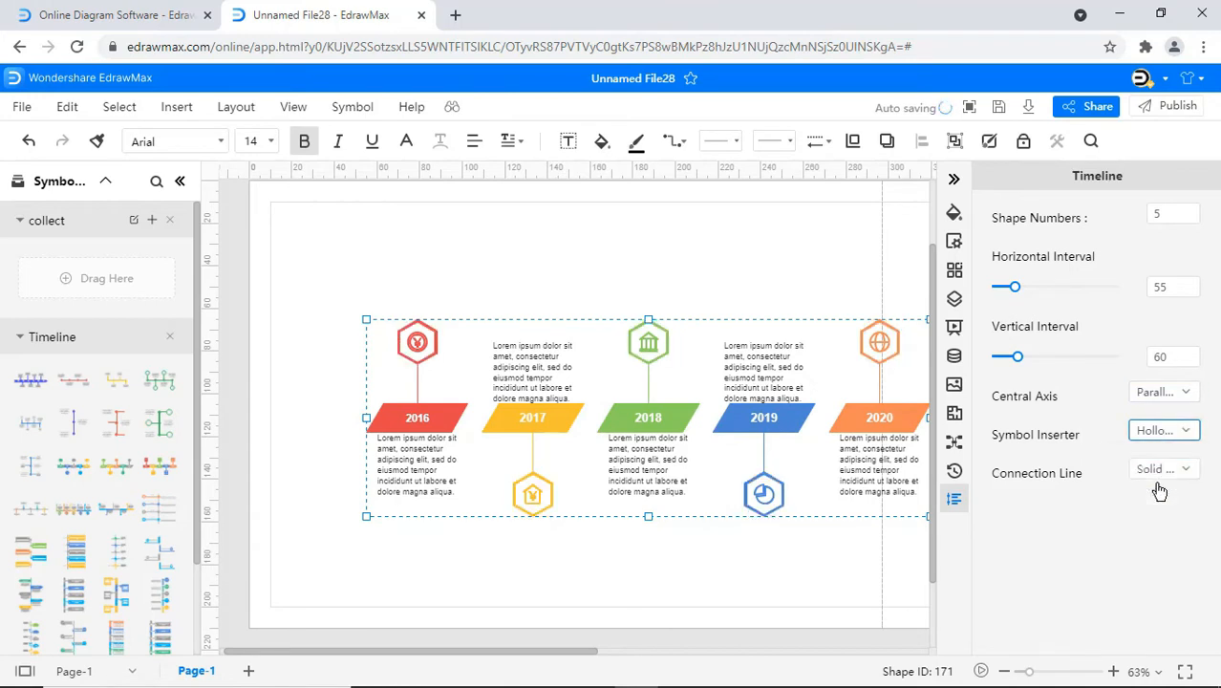
click(1164, 468)
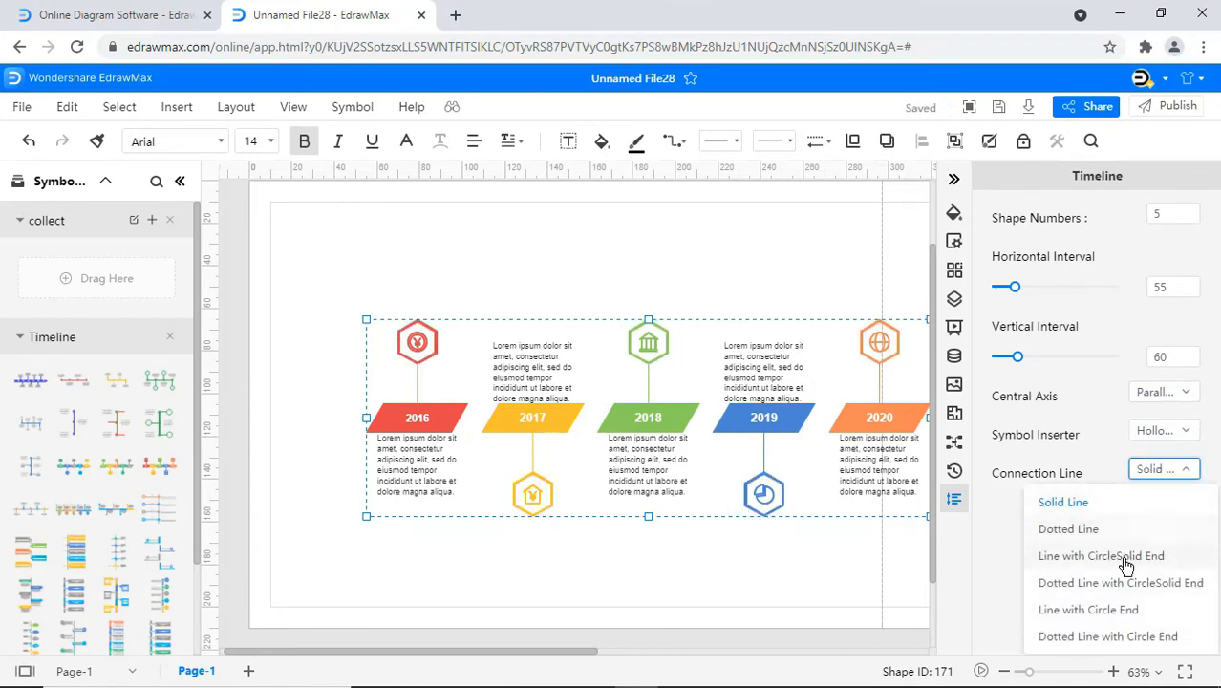
click(1101, 555)
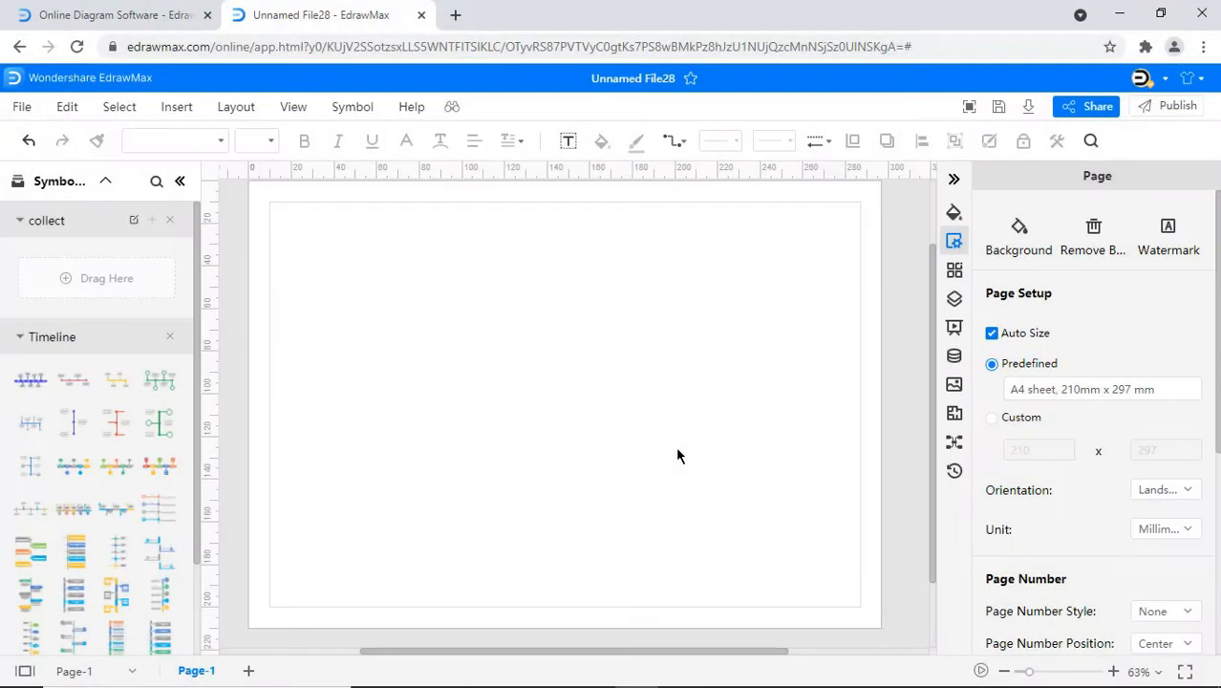
Bring up the Insert > Timeline gallery and scroll through its horizontal templates.
click(175, 106)
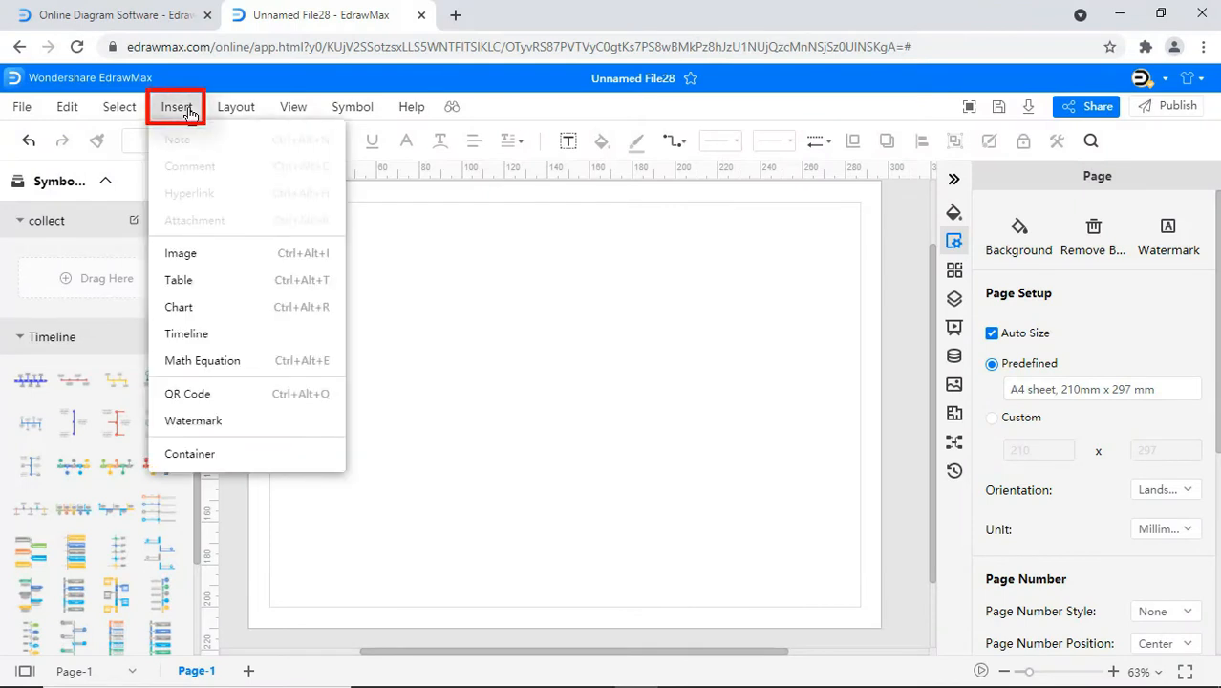
click(186, 333)
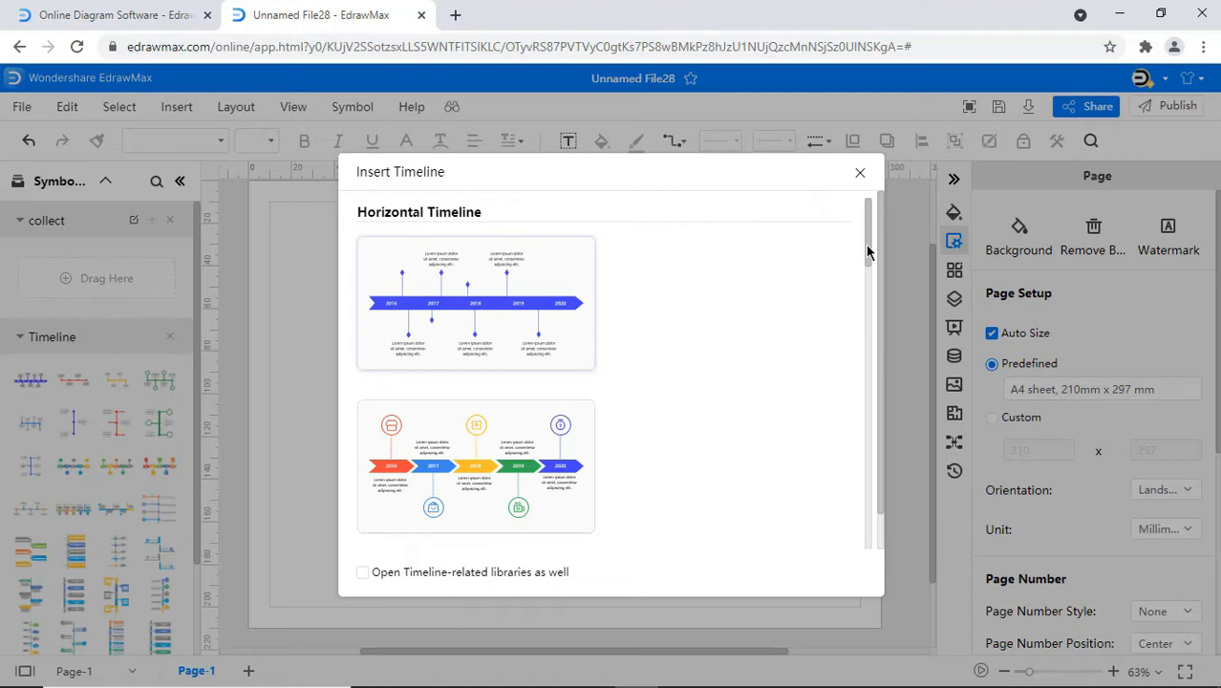
scroll(down, 3)
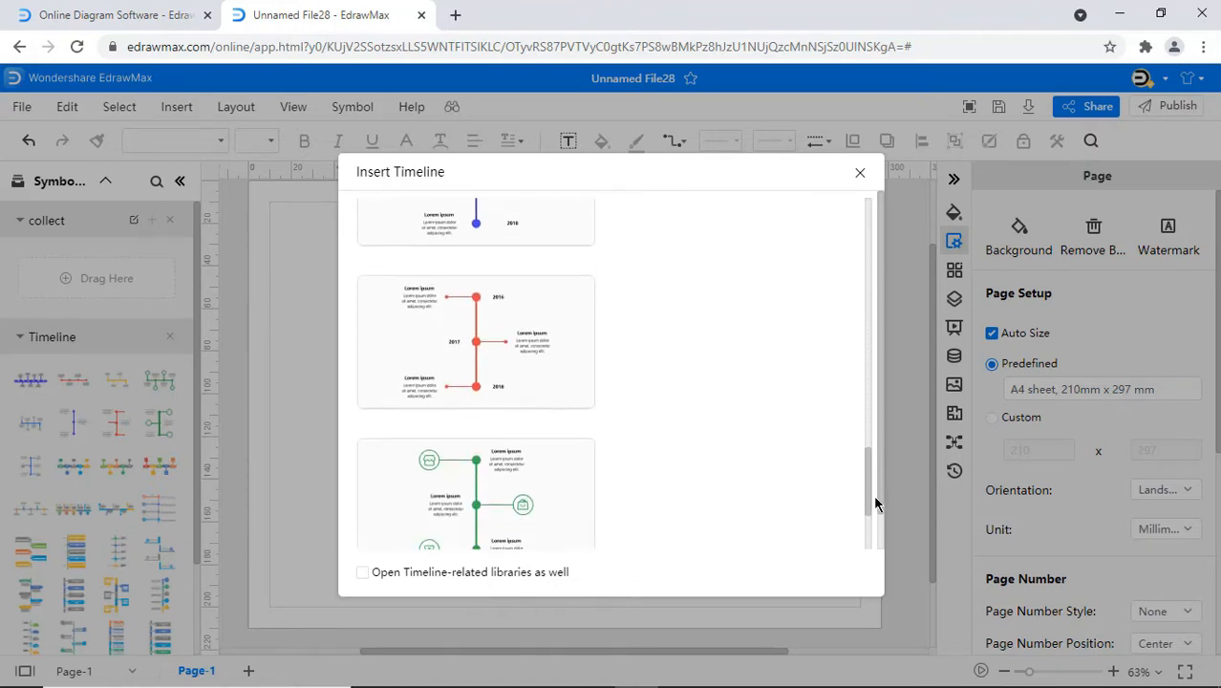
scroll(down, 3)
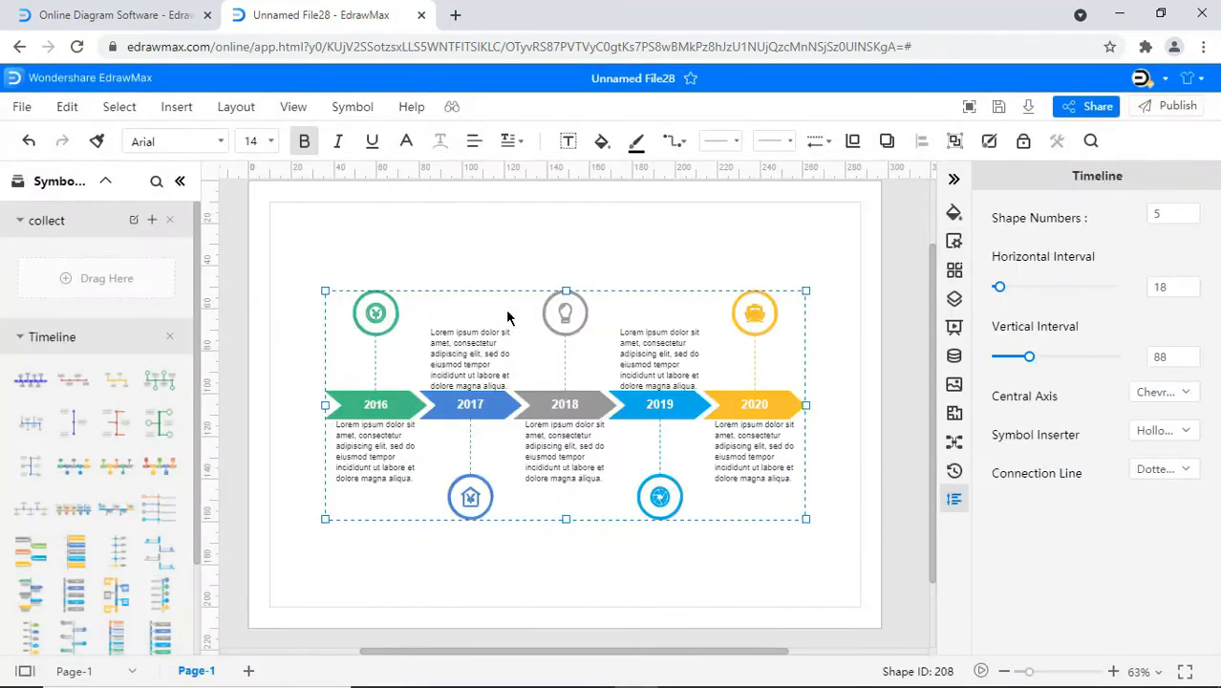
mouse_move(954, 499)
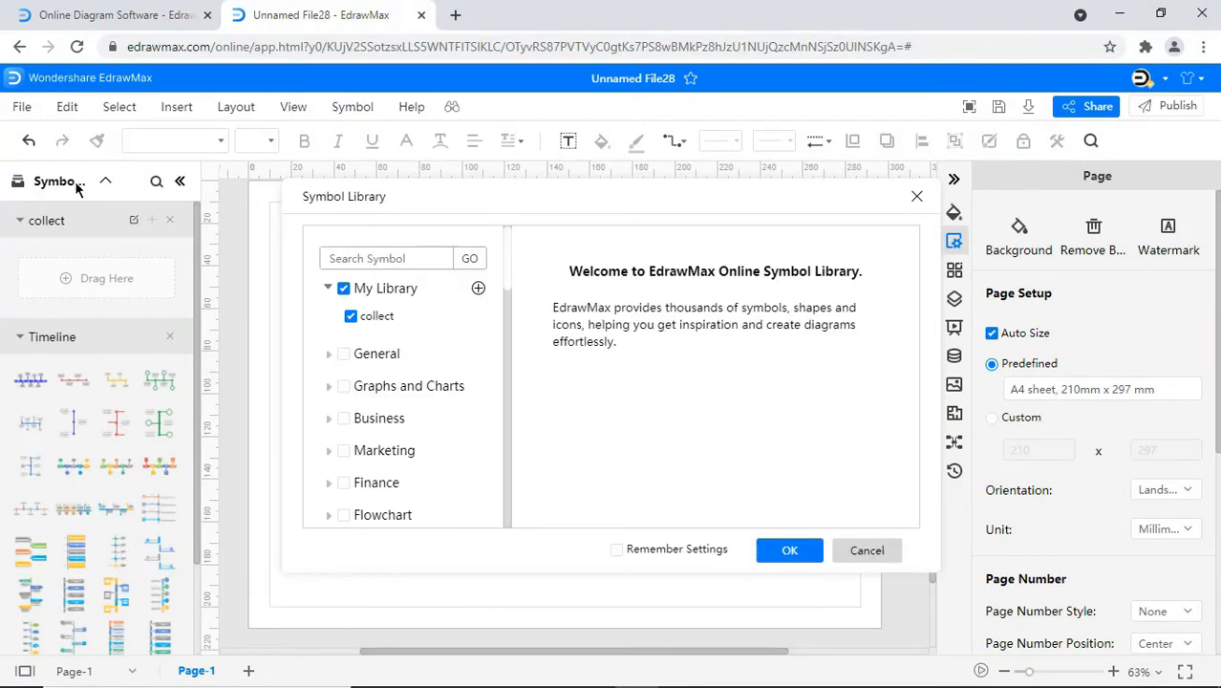
mouse_move(407, 403)
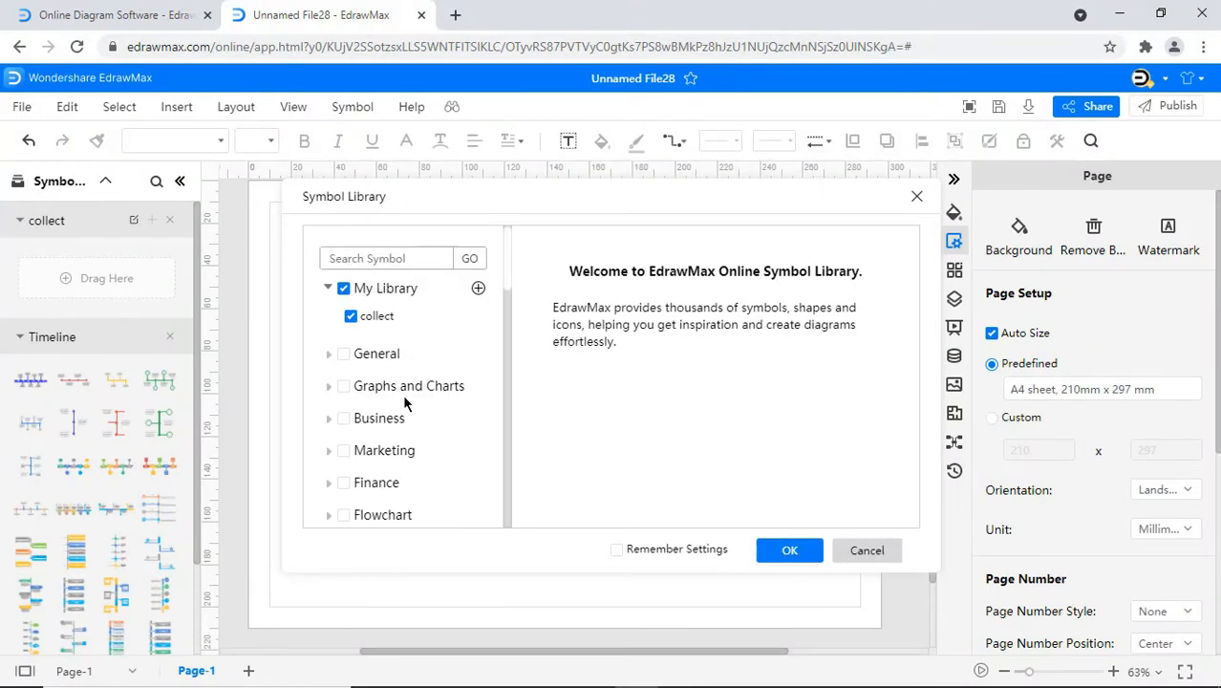
Tick the Project Timeline library in the Symbol Library and confirm with OK.
scroll(down, 3)
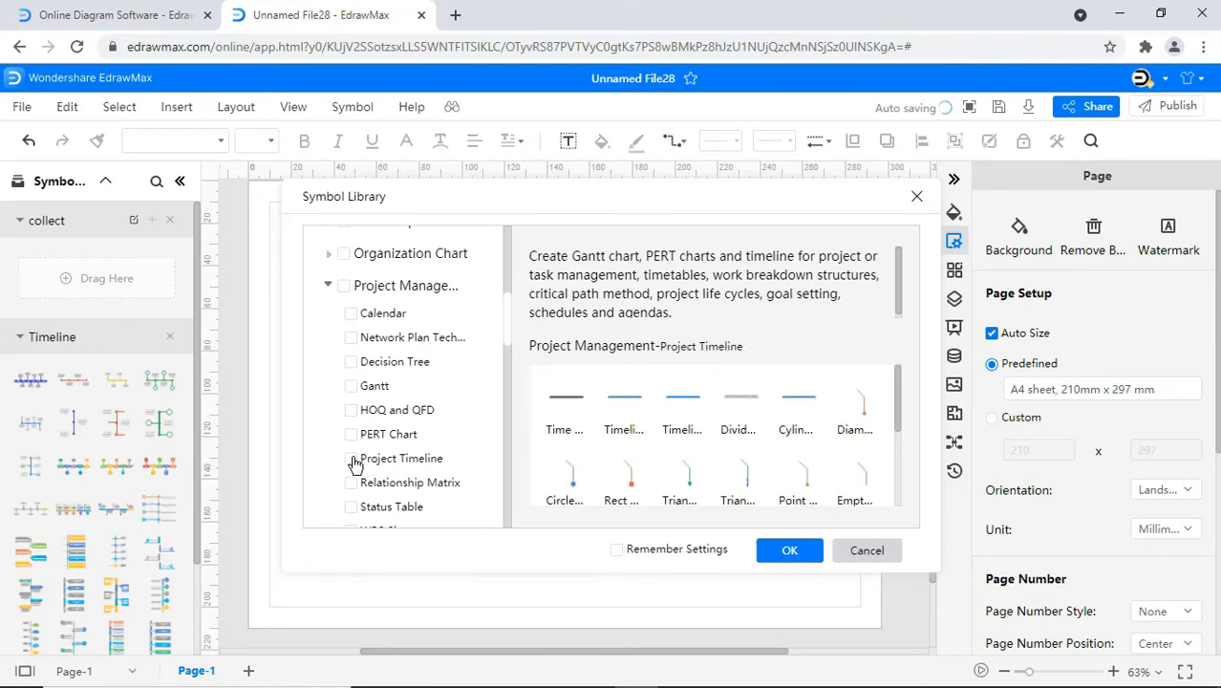
click(350, 459)
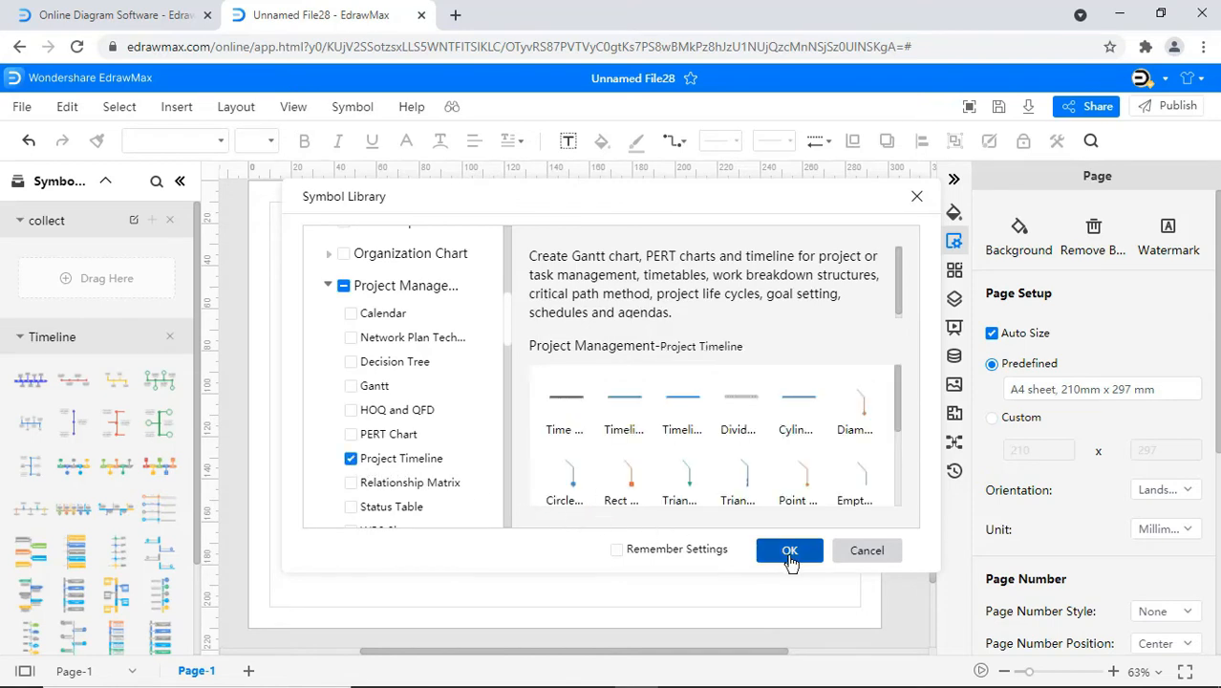
click(789, 550)
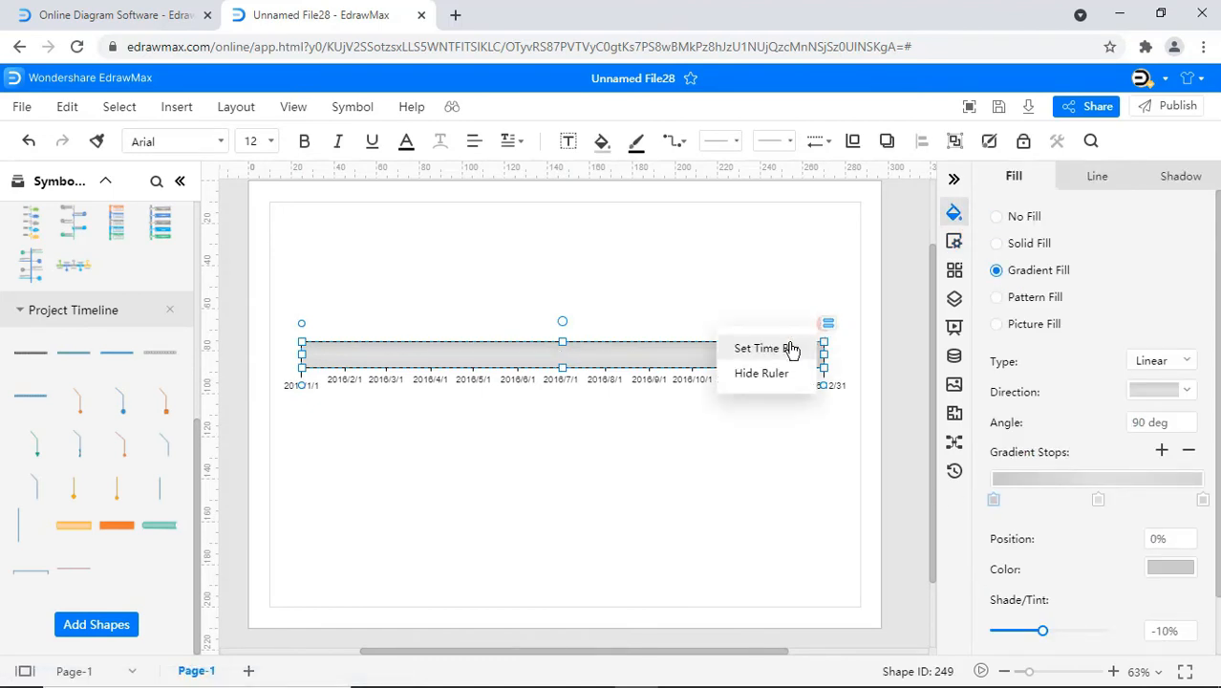
Set the time bar to run from 2016-03-01 to 2016-12-31 with monthly intervals.
click(759, 348)
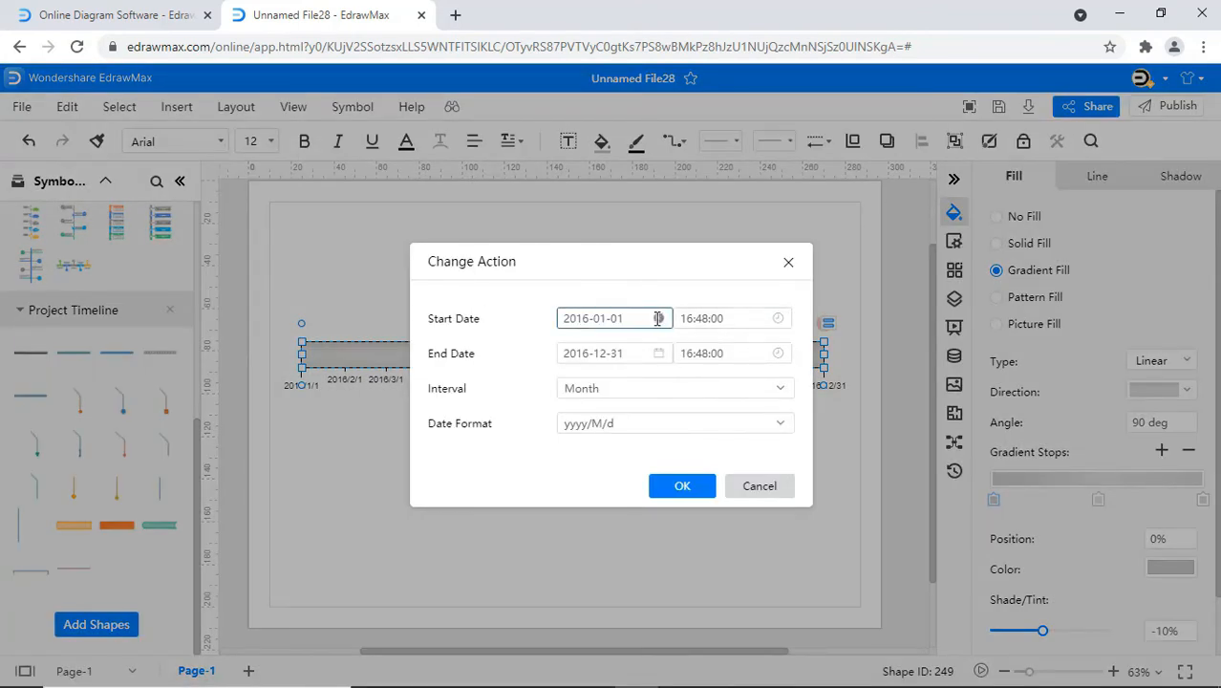
click(613, 319)
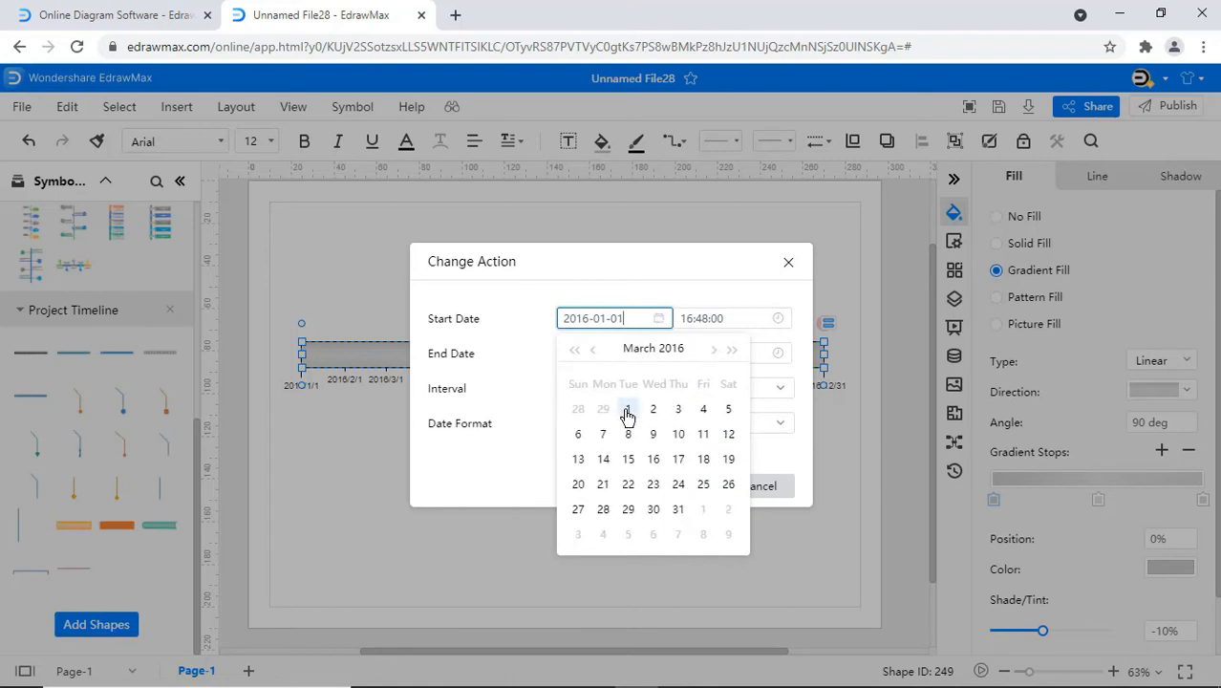
click(627, 409)
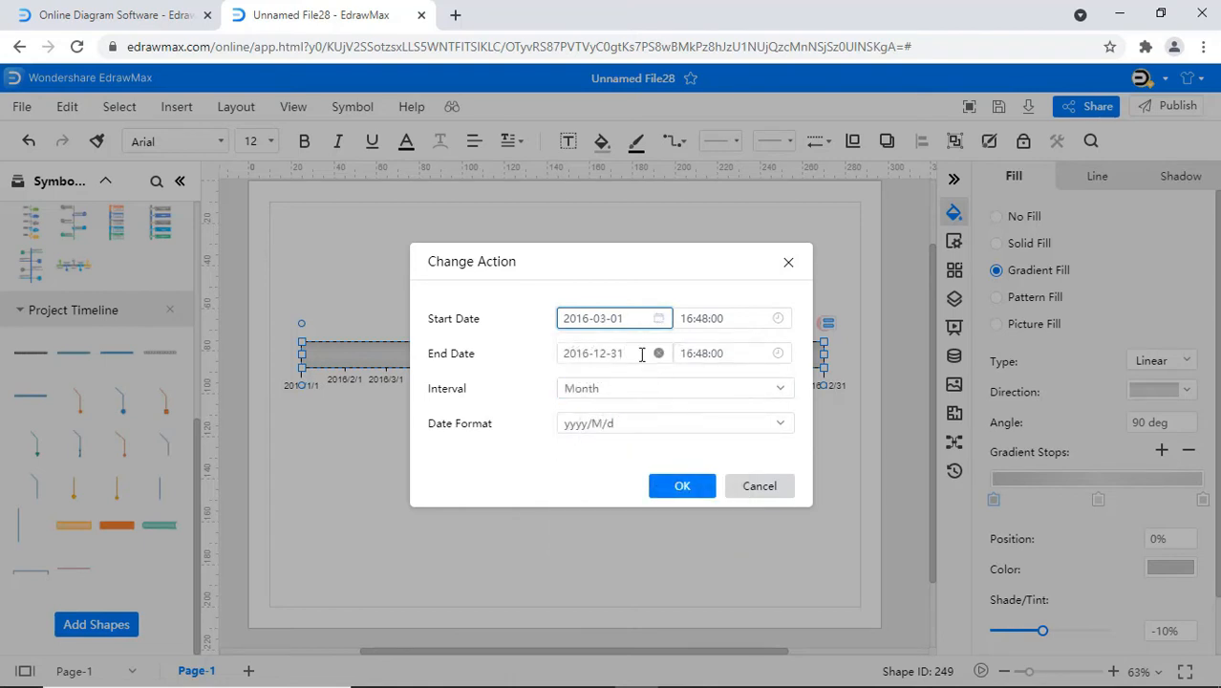
click(613, 352)
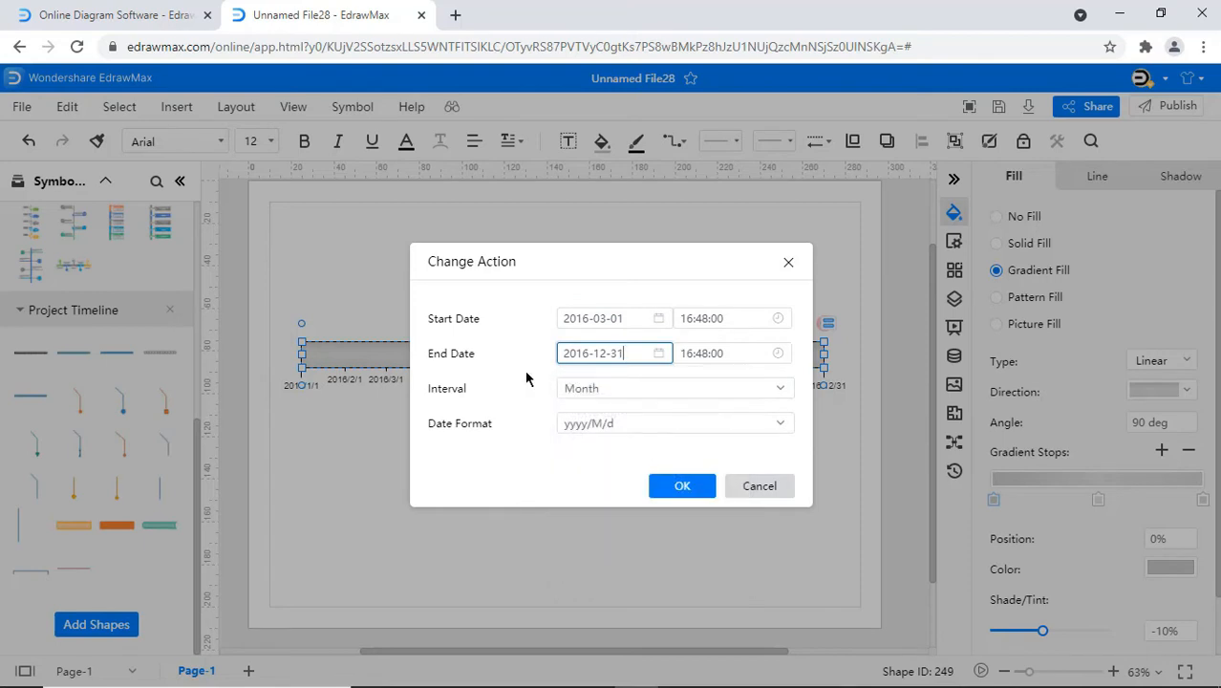
click(673, 387)
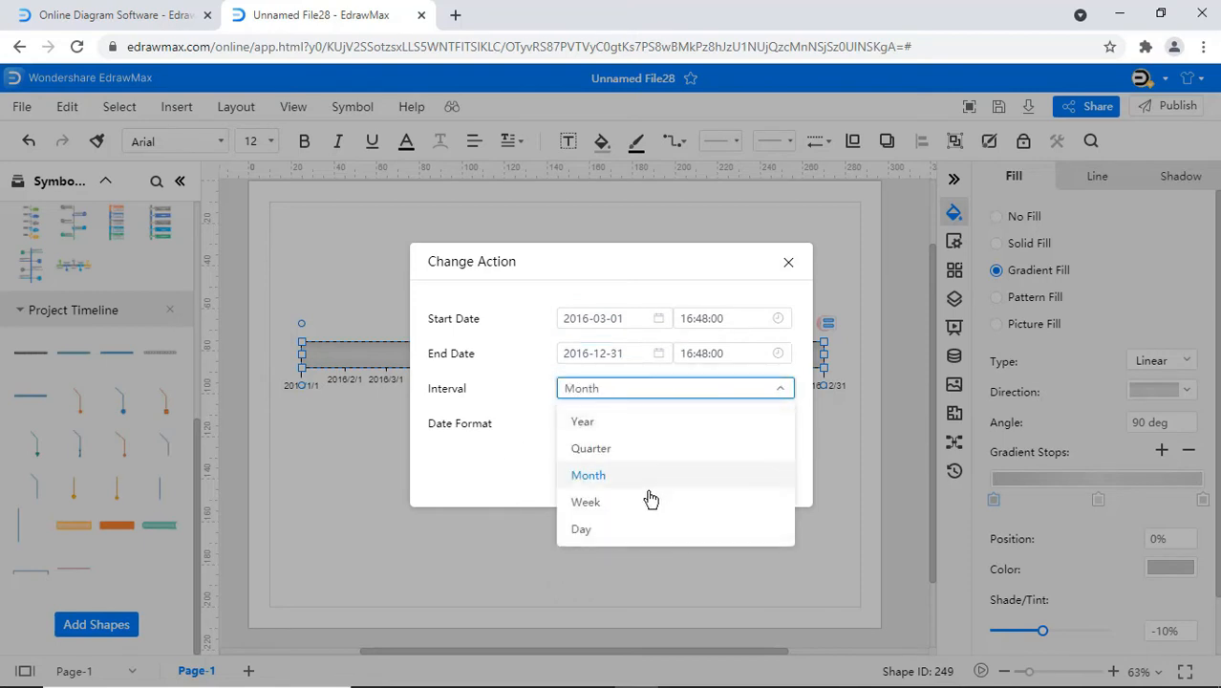
click(587, 475)
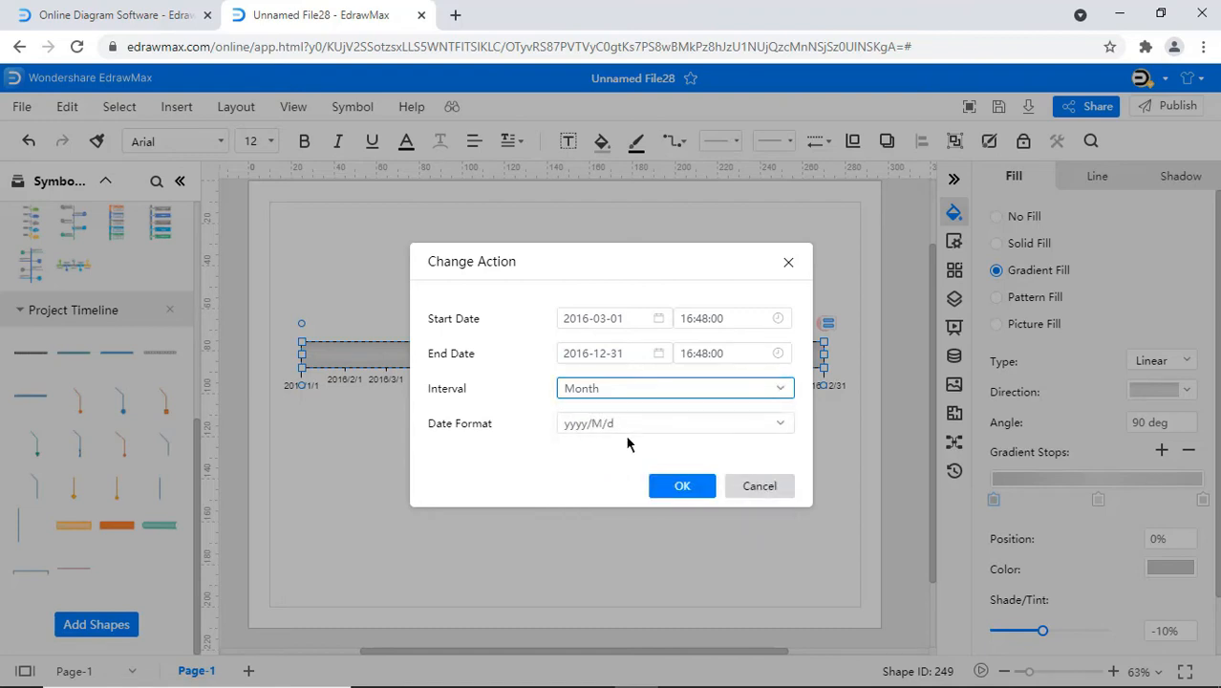
click(682, 486)
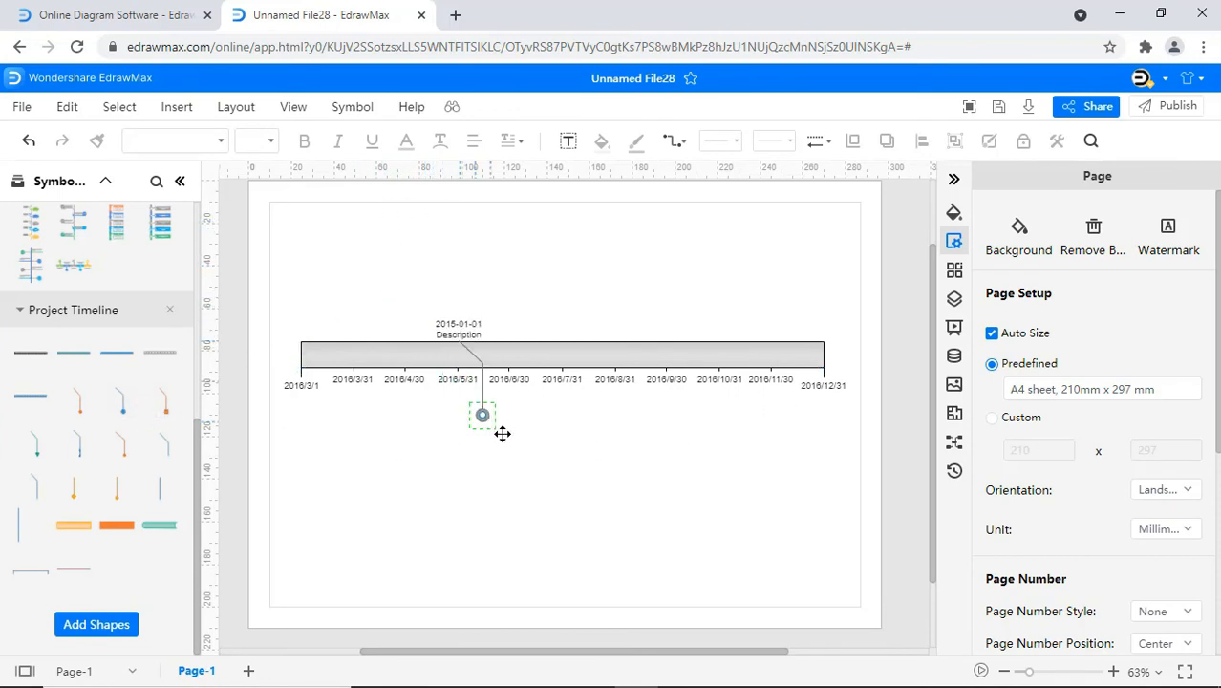
Move the circle milestone to end of June and turn the October milestone into a square.
drag(483, 415, 533, 442)
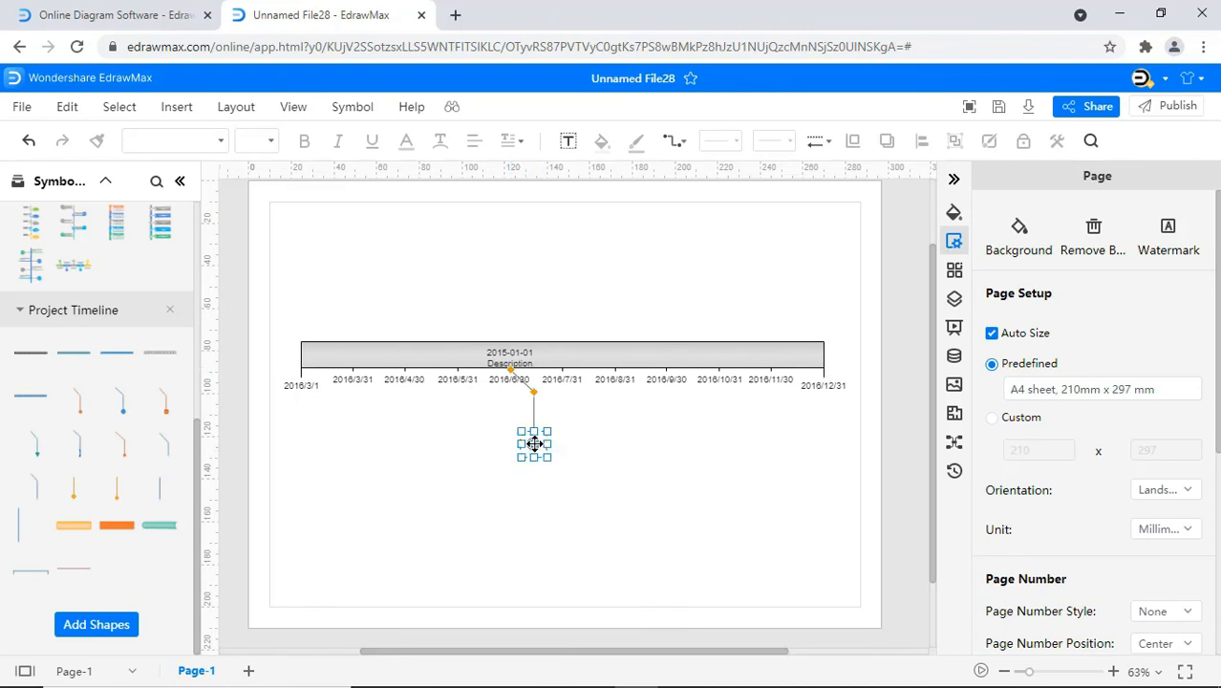
click(532, 444)
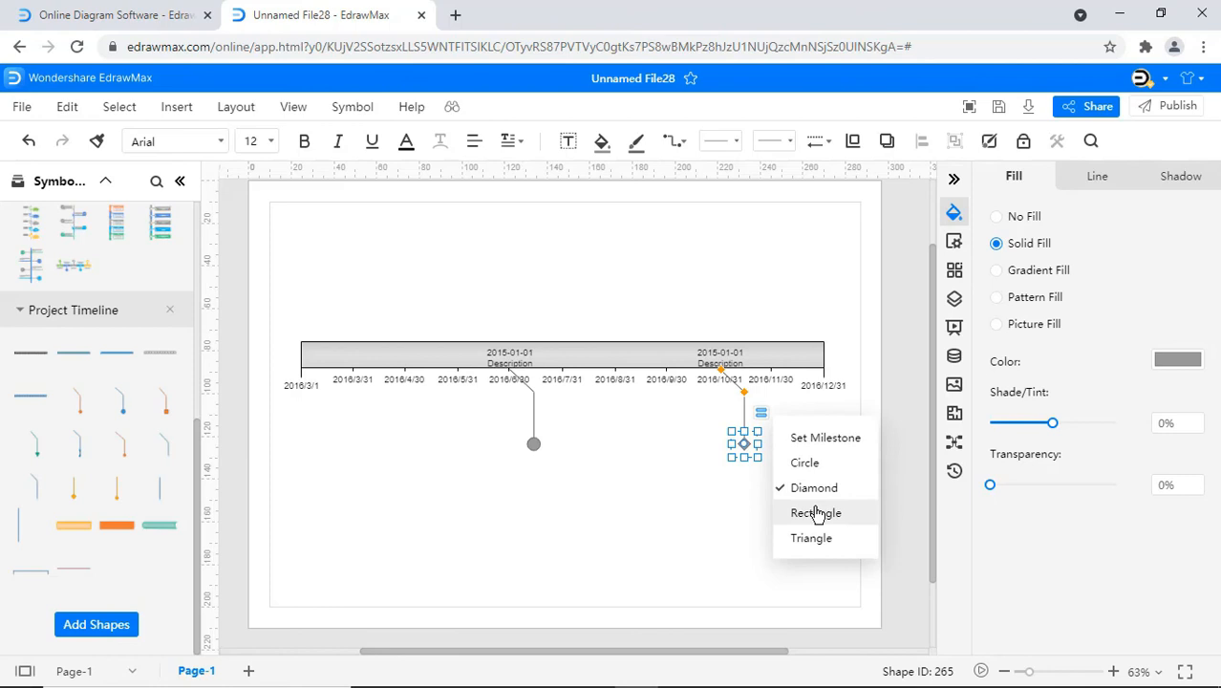
click(814, 512)
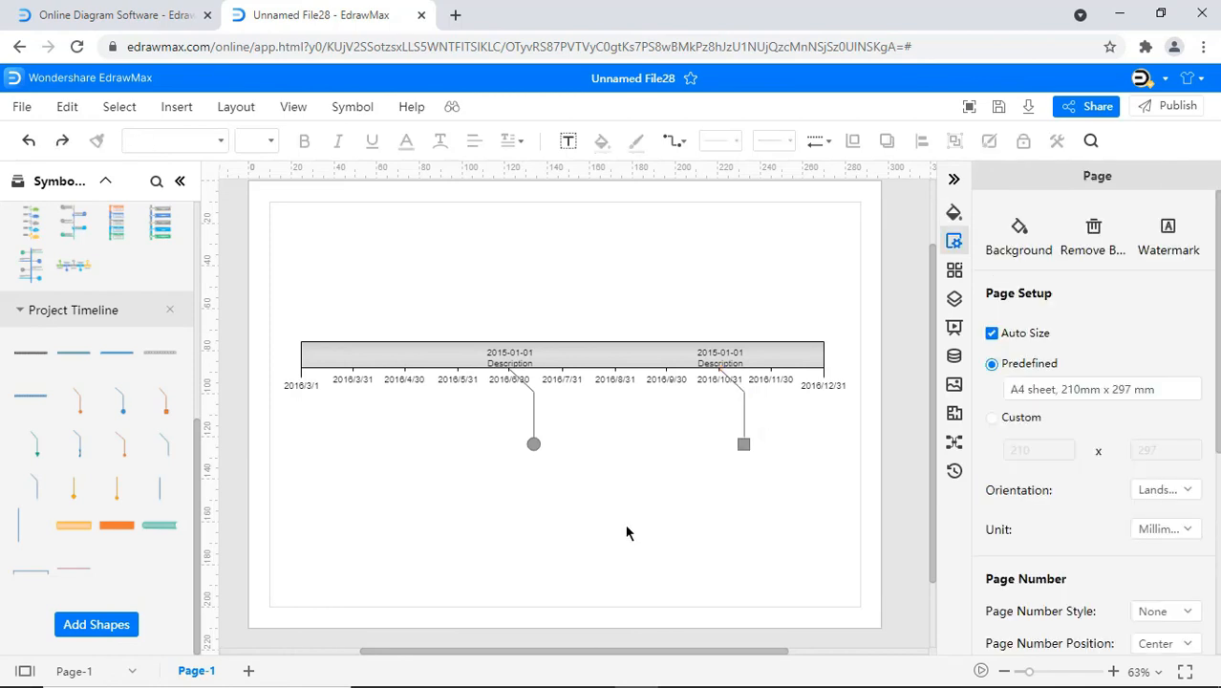